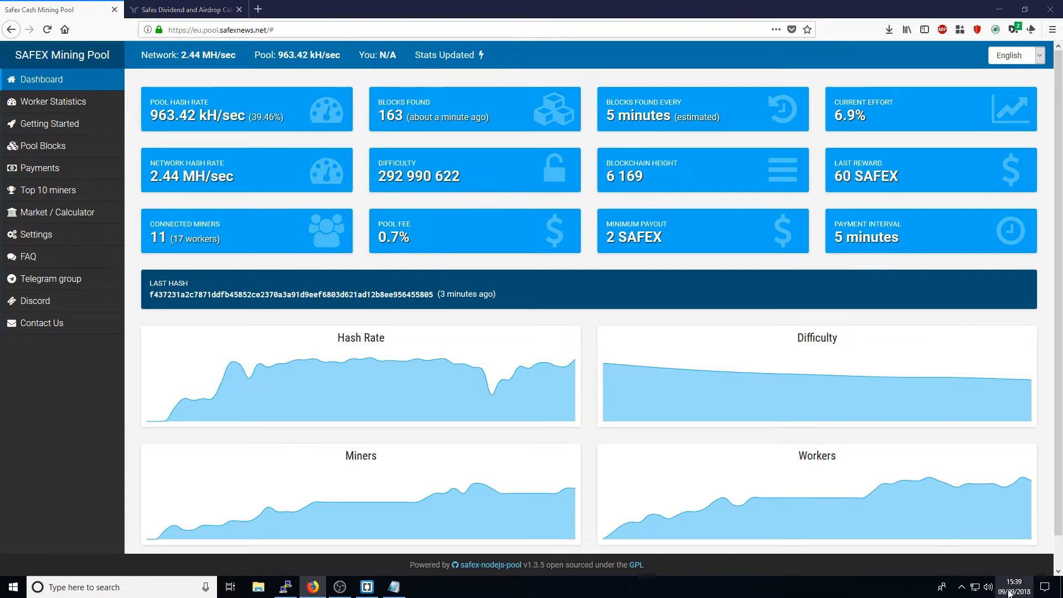
Step: Switch to the Safex calculators tab and go to the Offline Wallet Generator page
click(1014, 586)
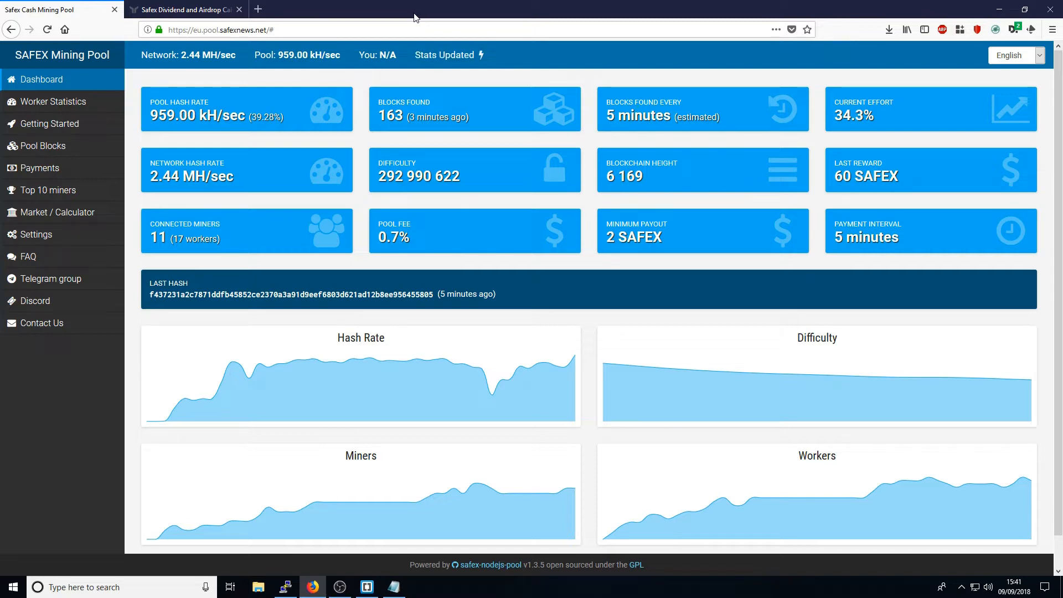
click(183, 9)
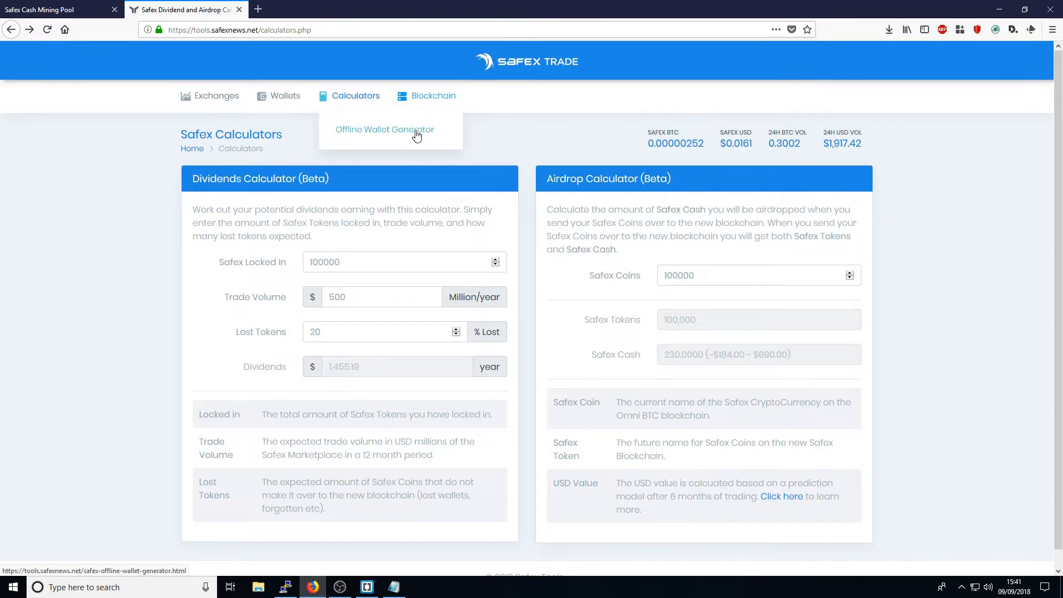
click(384, 129)
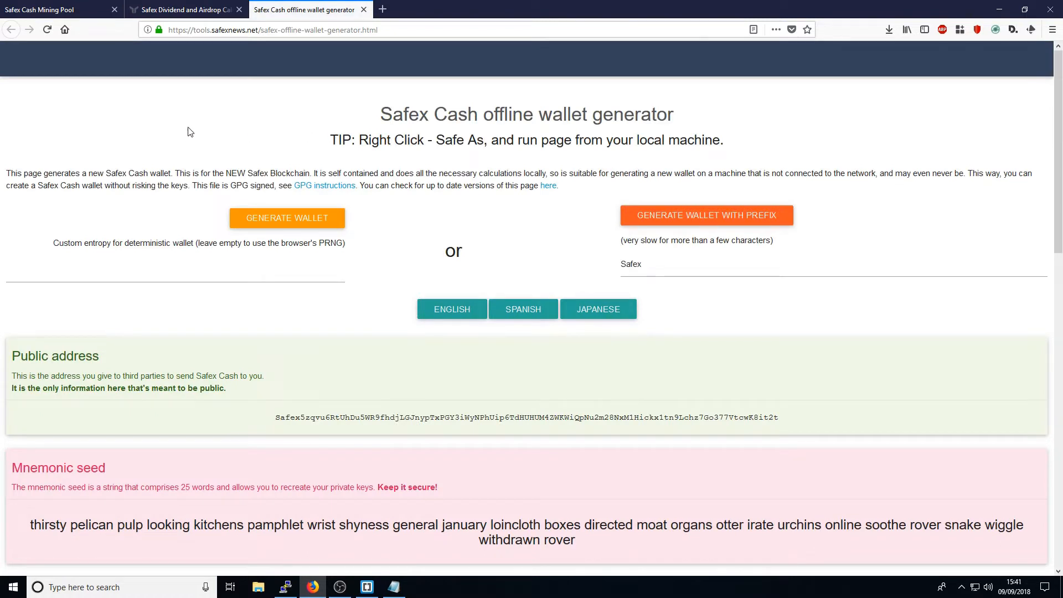
mouse_move(199, 132)
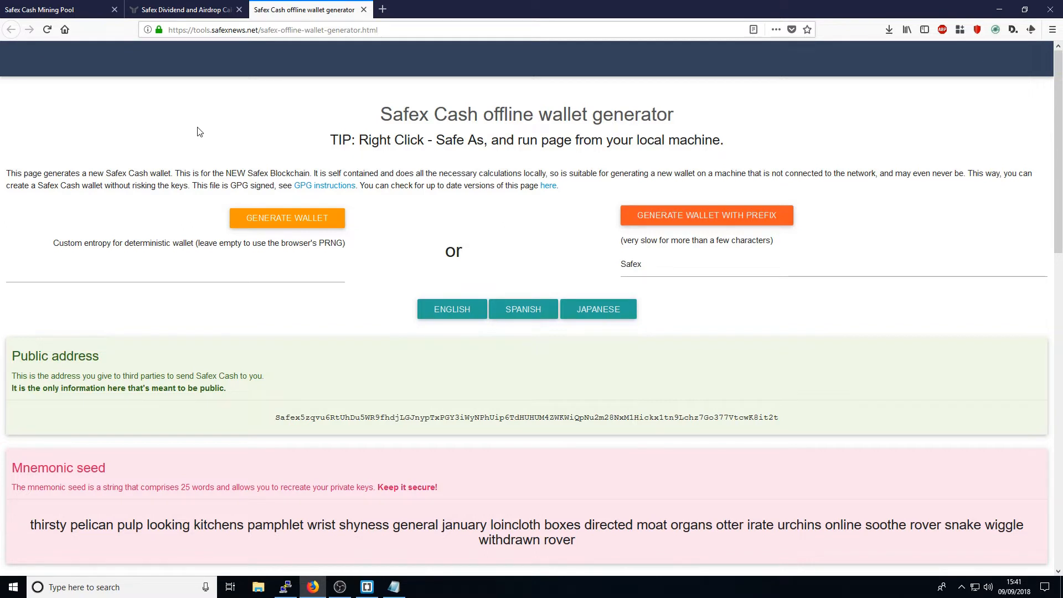
right_click(200, 132)
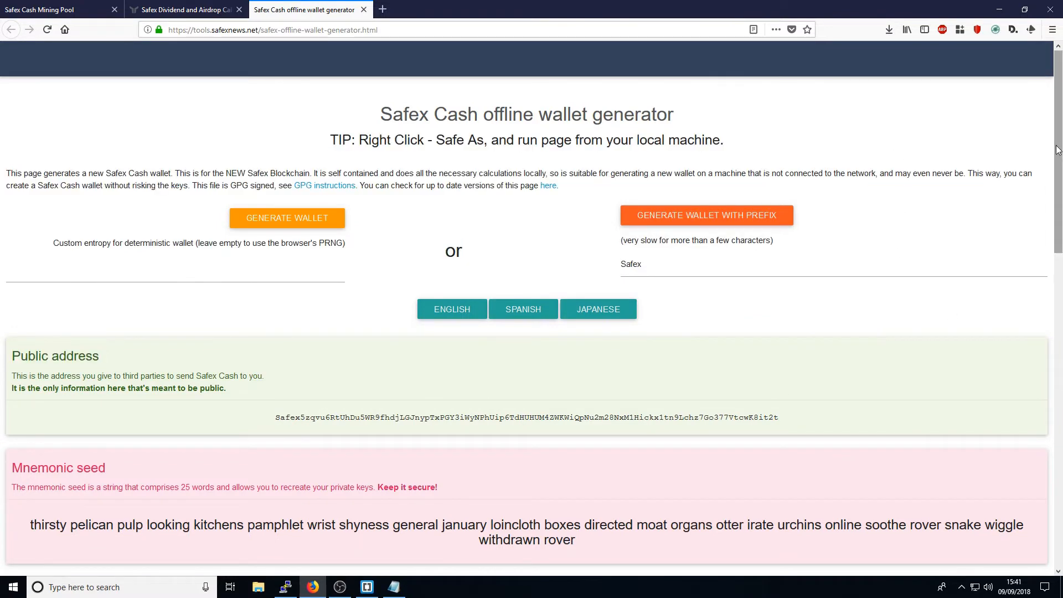
Step: Open the Credits git repository link in a new tab and view the GitHub page
scroll(down, 3)
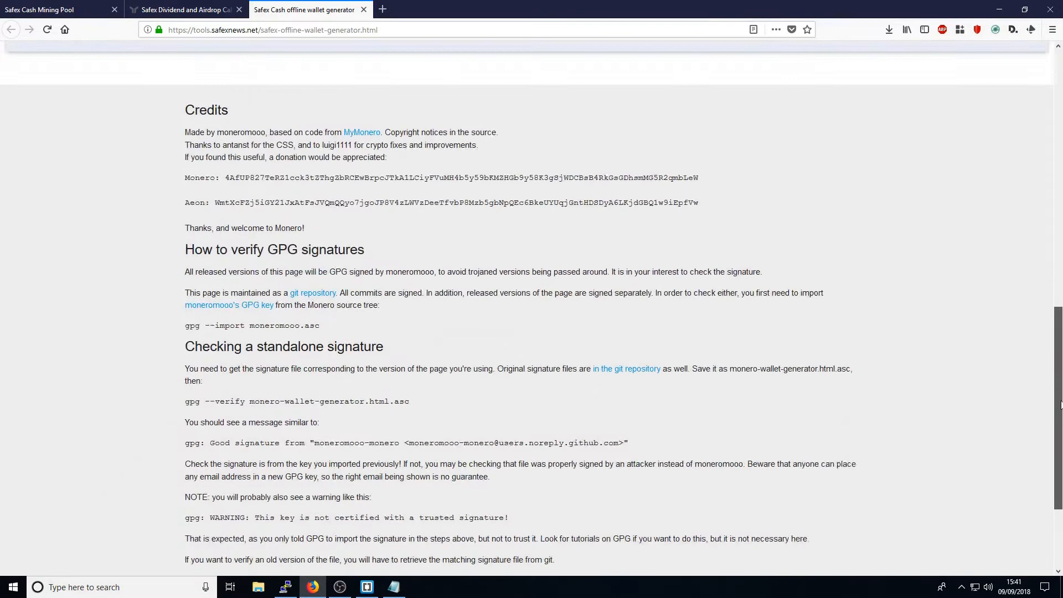
scroll(up, 3)
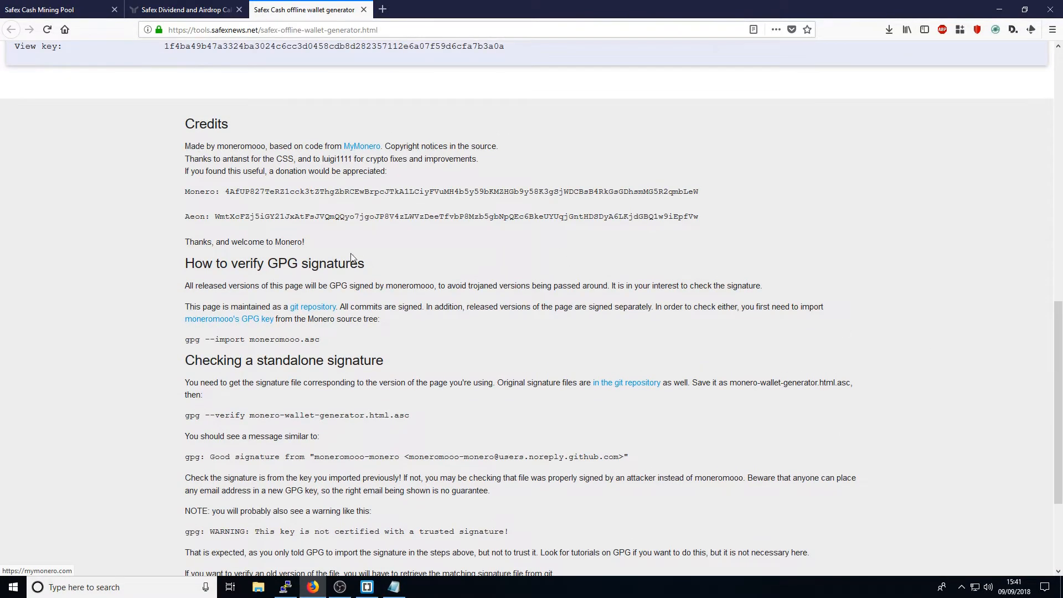
click(312, 306)
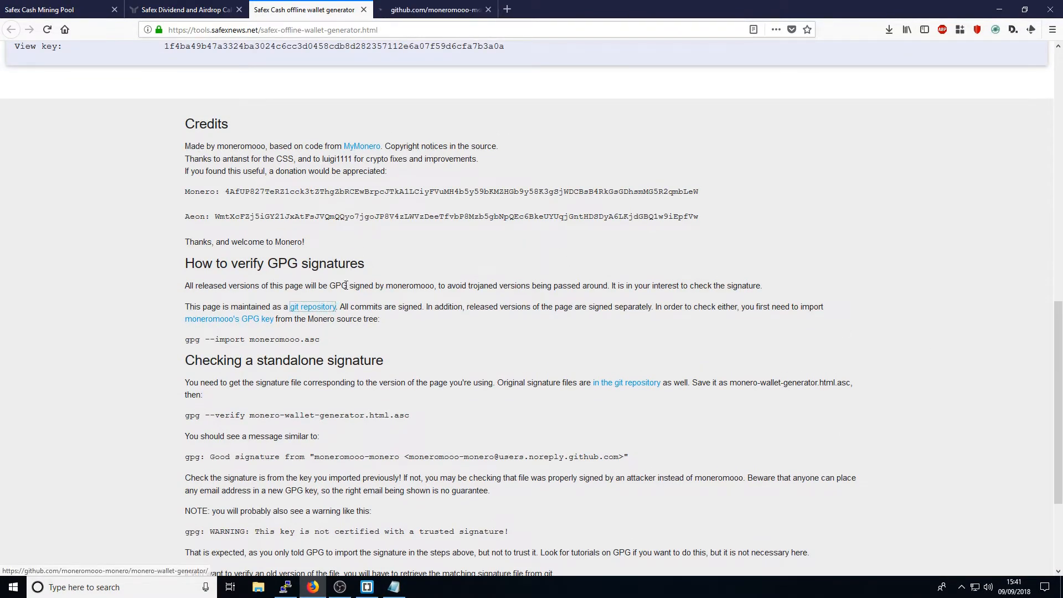
click(434, 9)
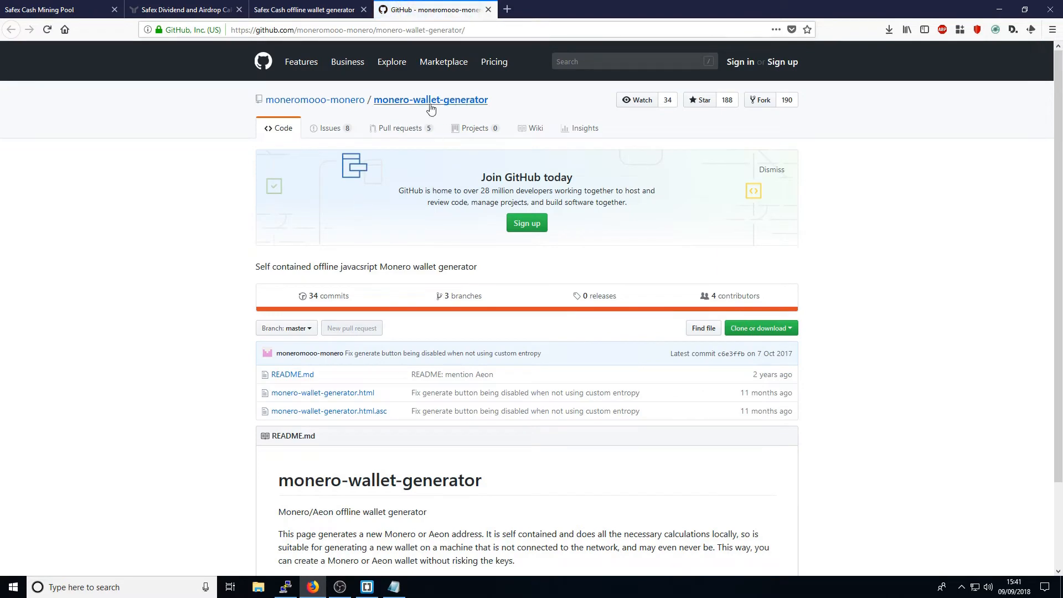
scroll(down, 3)
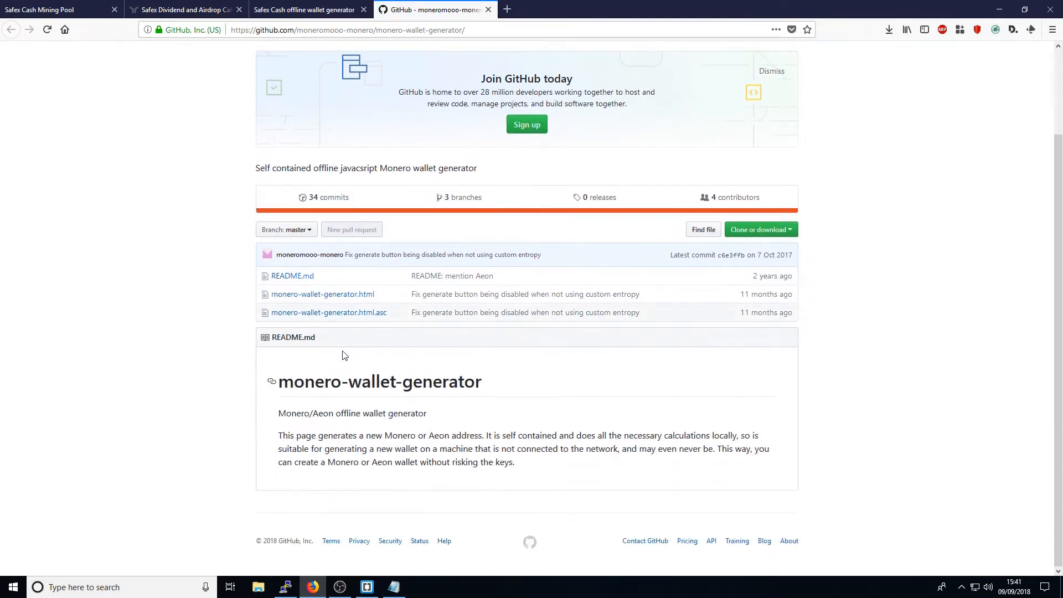
Step: Return to the generator tab, then bring up and dismiss its context menu
click(308, 9)
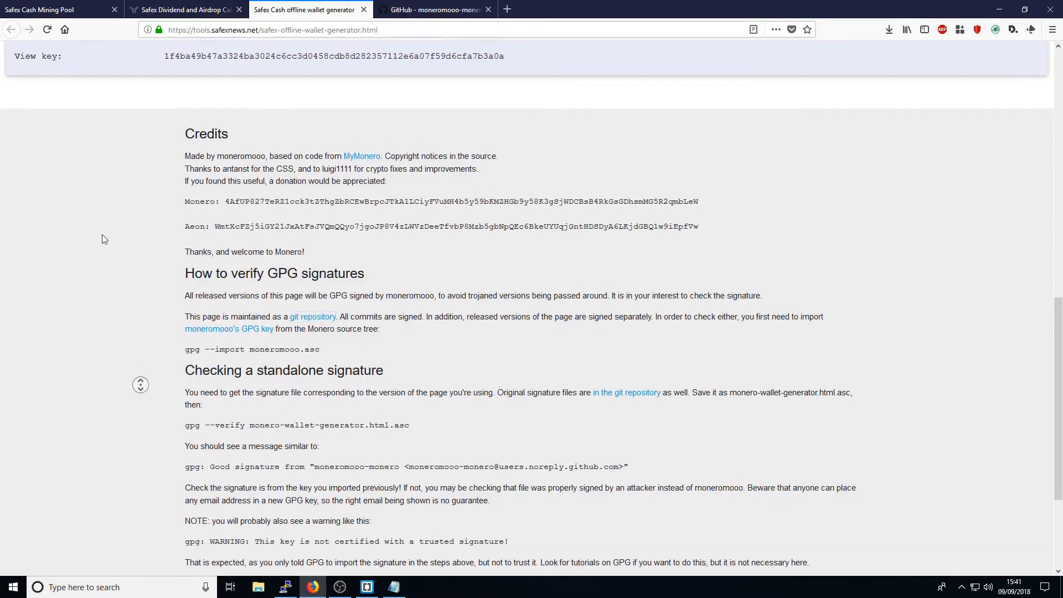
right_click(105, 238)
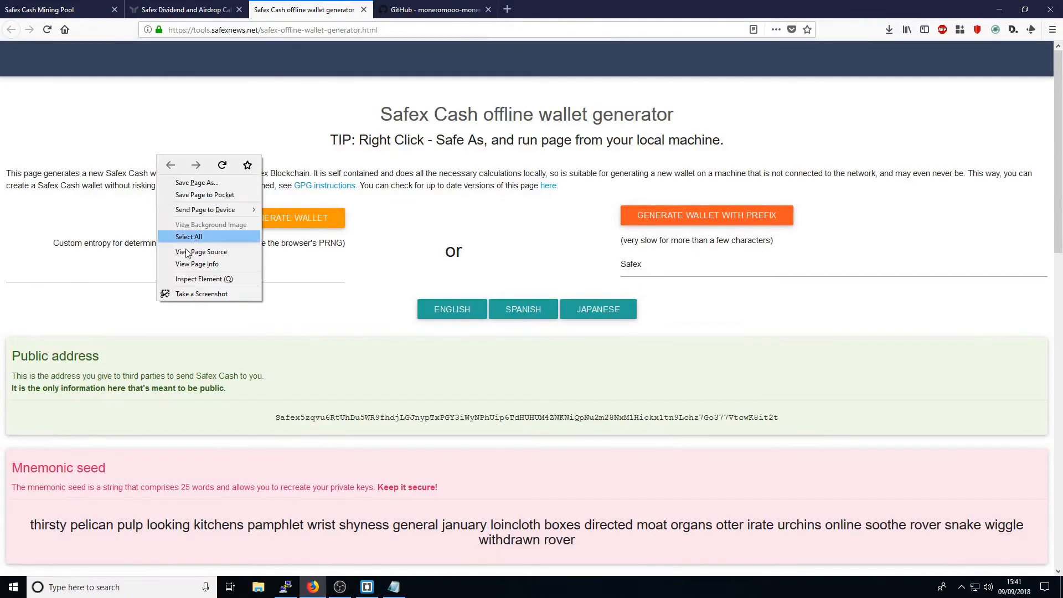
click(201, 251)
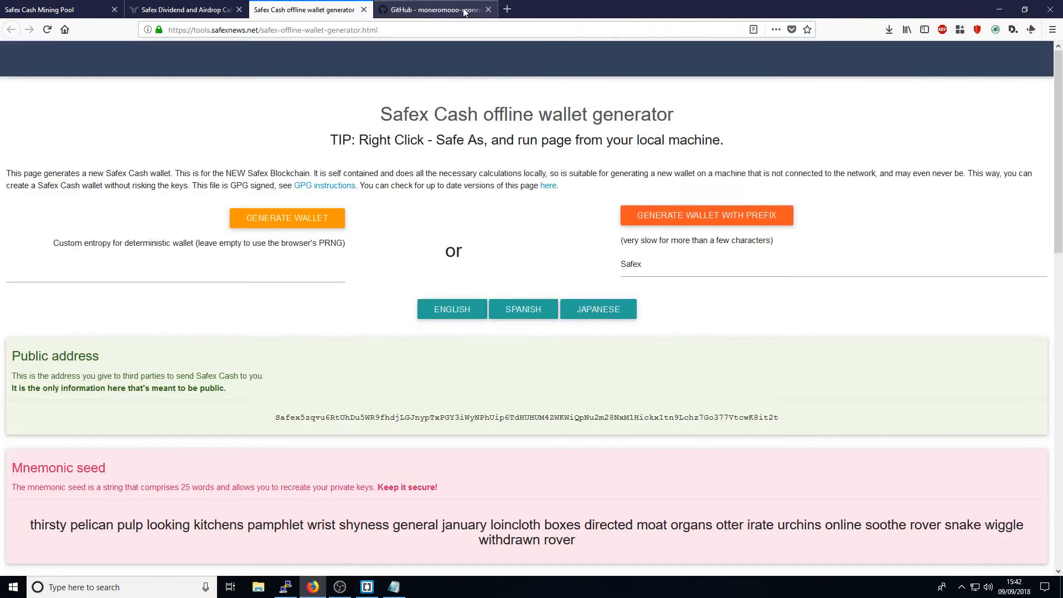
Step: Close the monero-wallet-generator GitHub tab
click(487, 9)
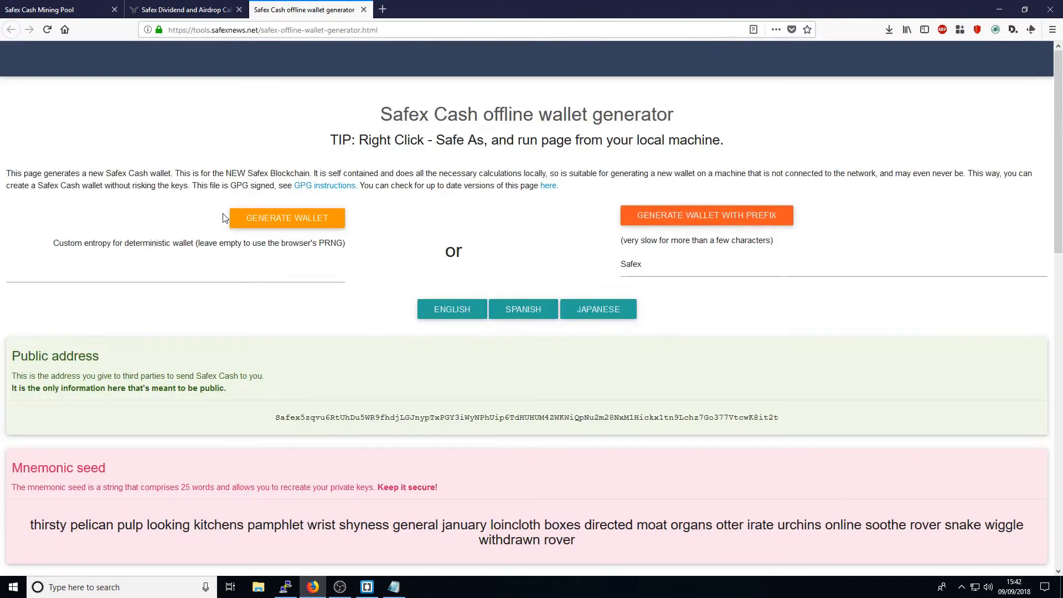
mouse_move(418, 130)
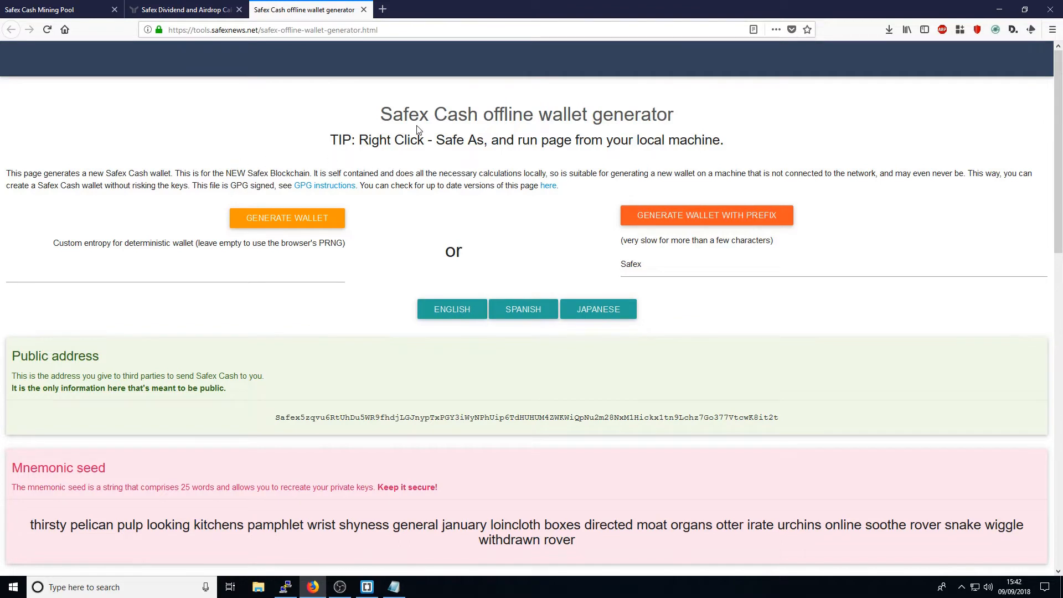
mouse_move(718, 120)
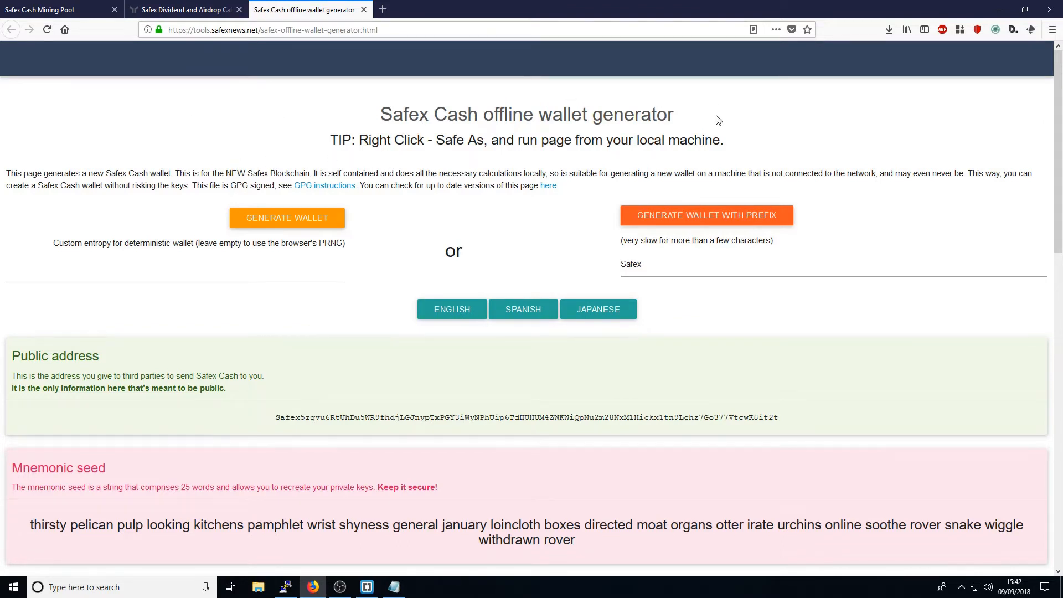
mouse_move(377, 116)
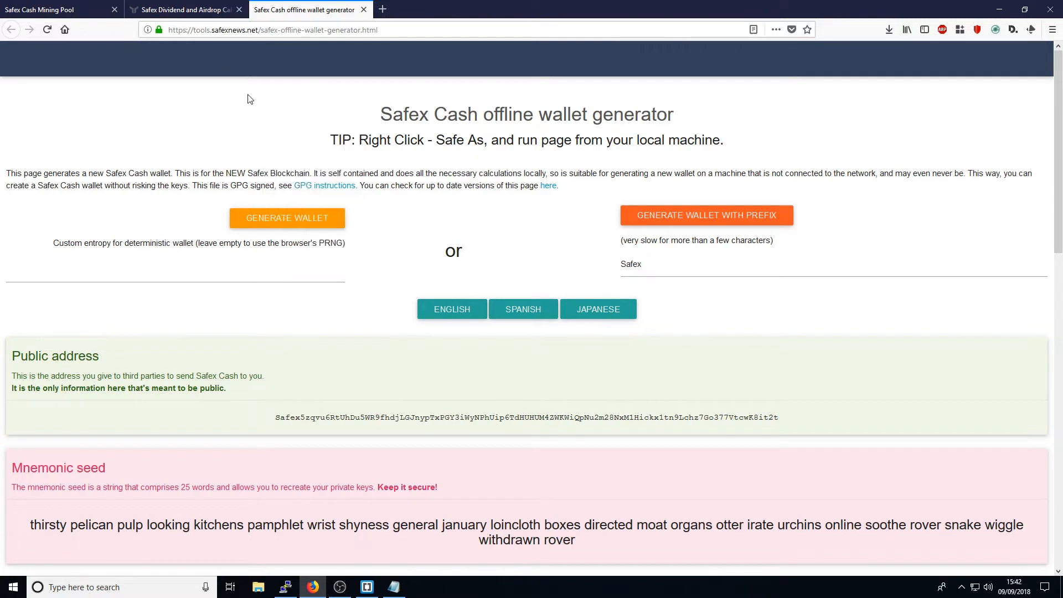
mouse_move(963, 593)
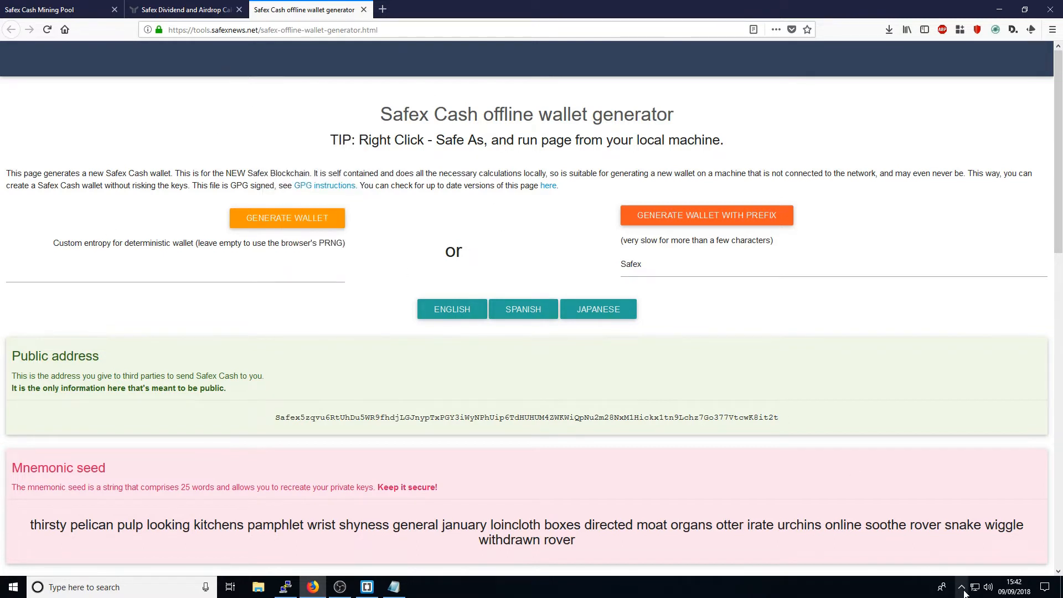
mouse_move(791, 288)
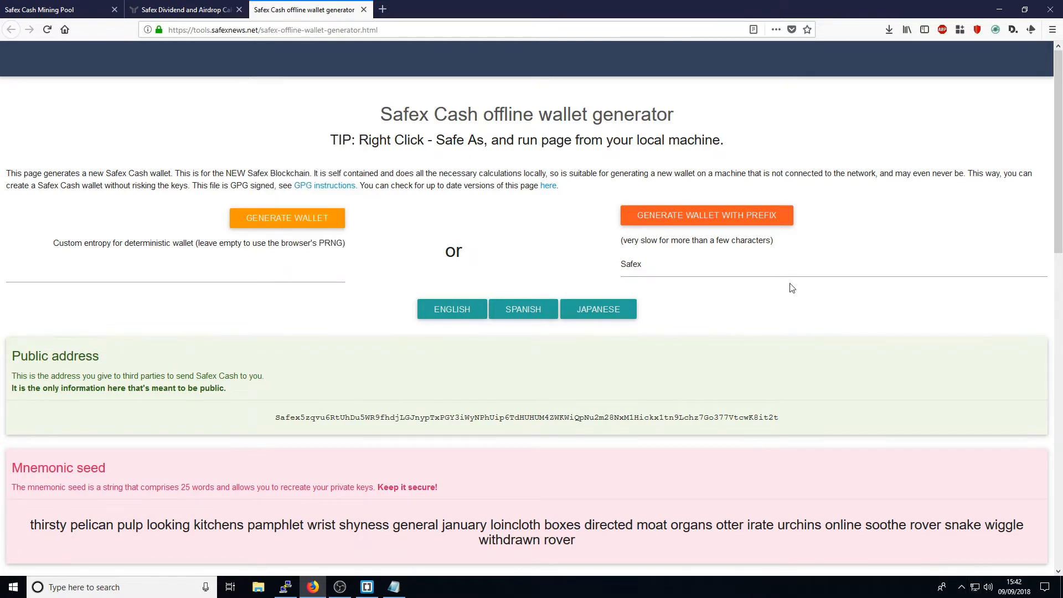
mouse_move(1025, 585)
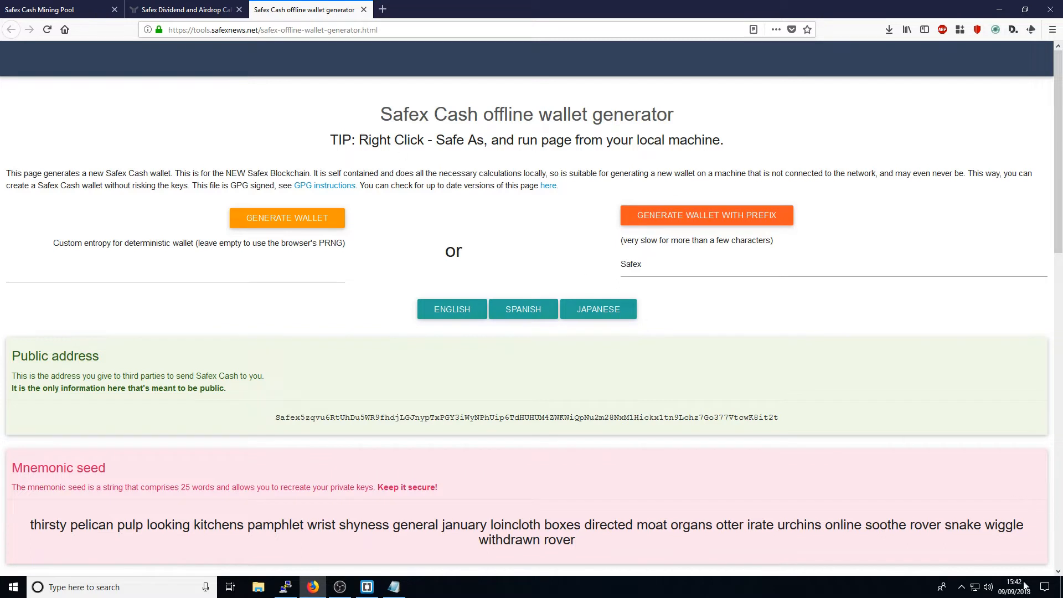
mouse_move(242, 105)
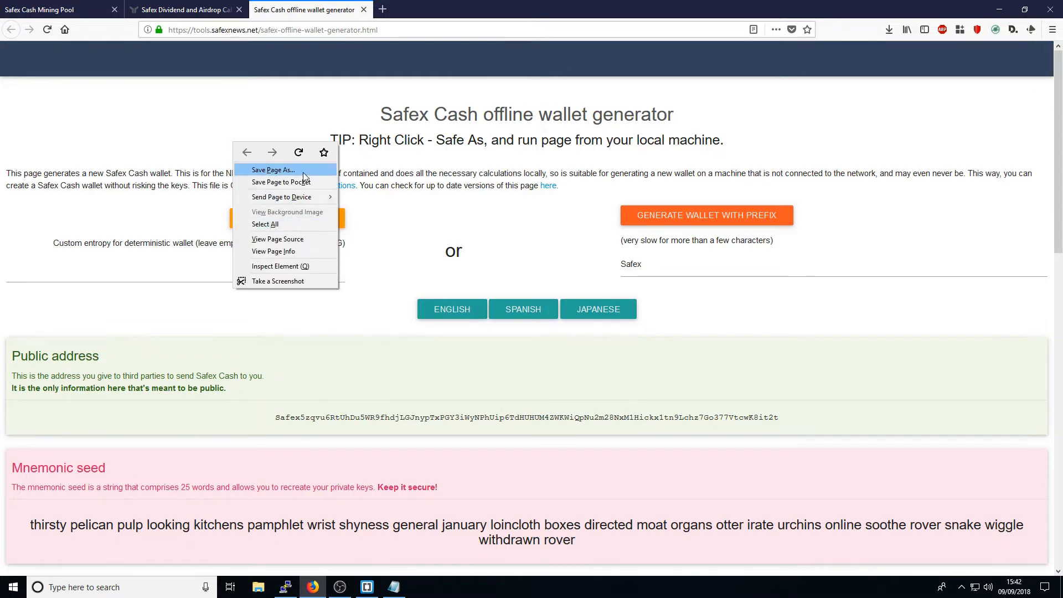
Step: Save the generator page as a complete web page into Downloads
click(272, 169)
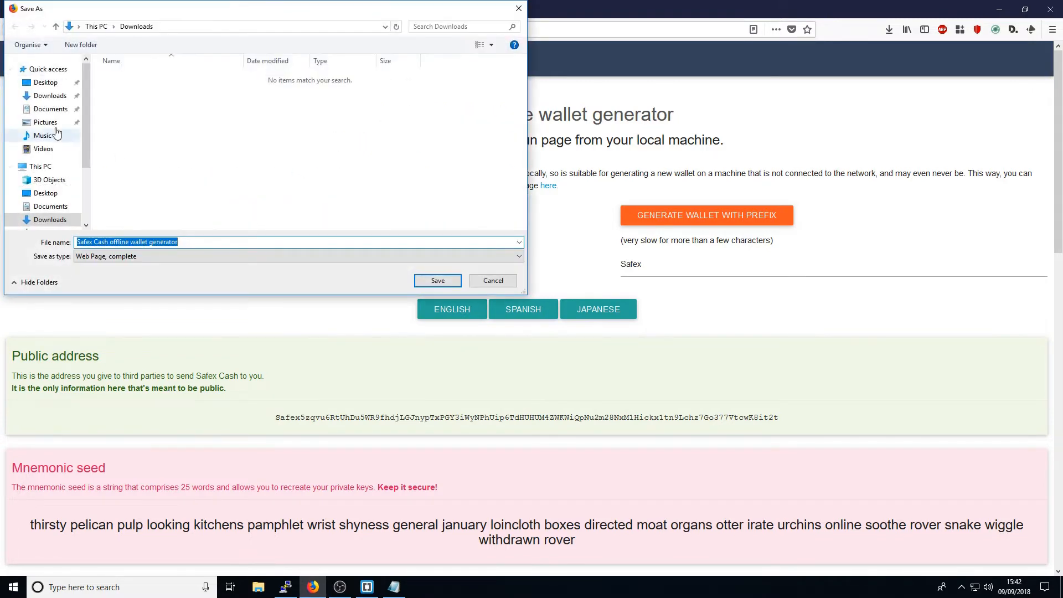
mouse_move(372, 313)
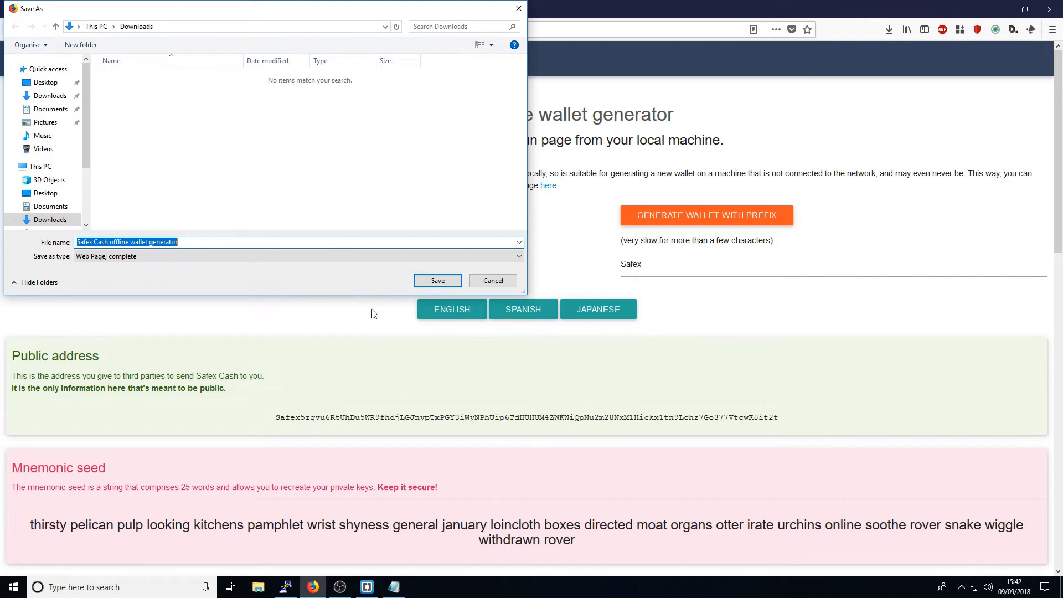
click(437, 280)
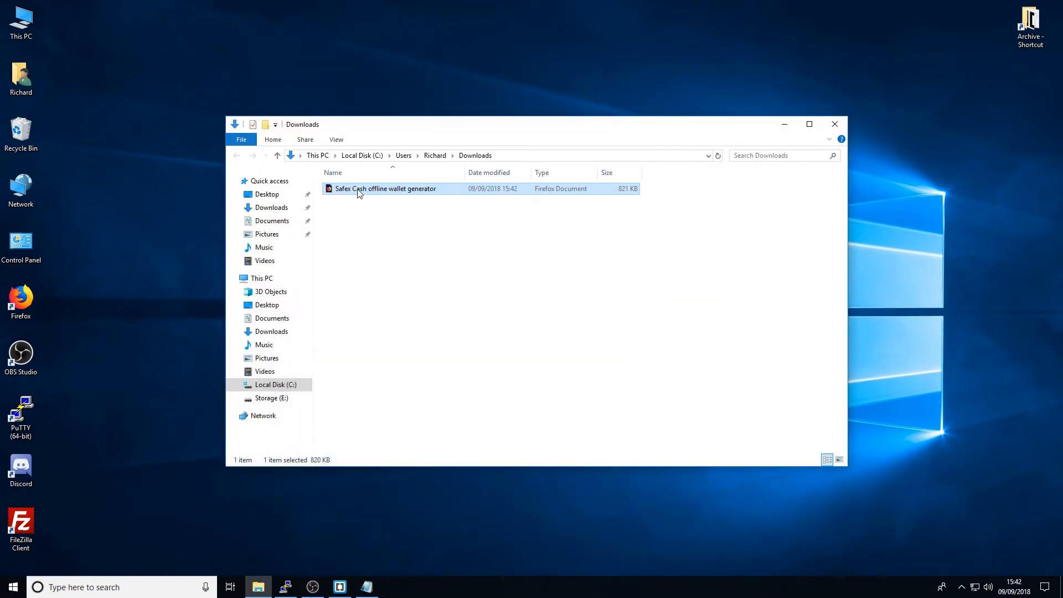
Step: Open the saved generator HTML file from Downloads in Firefox
double_click(386, 188)
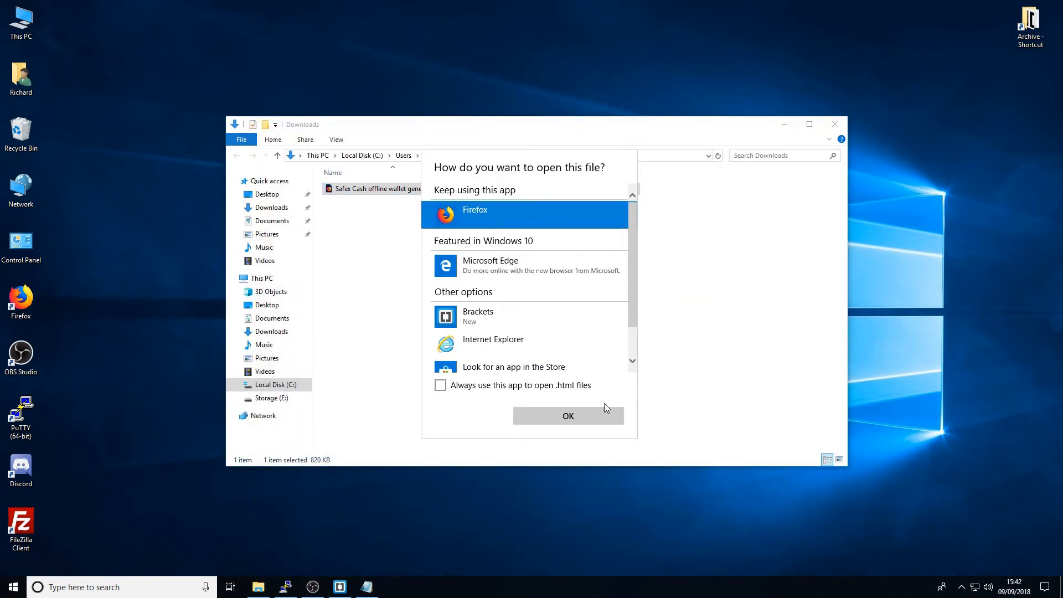
click(567, 416)
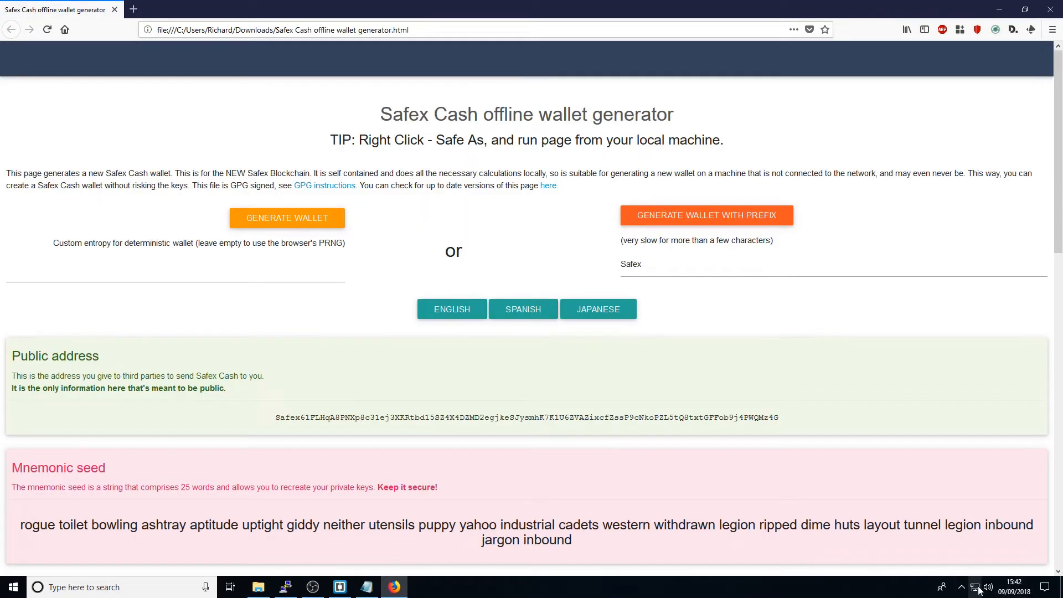
mouse_move(474, 216)
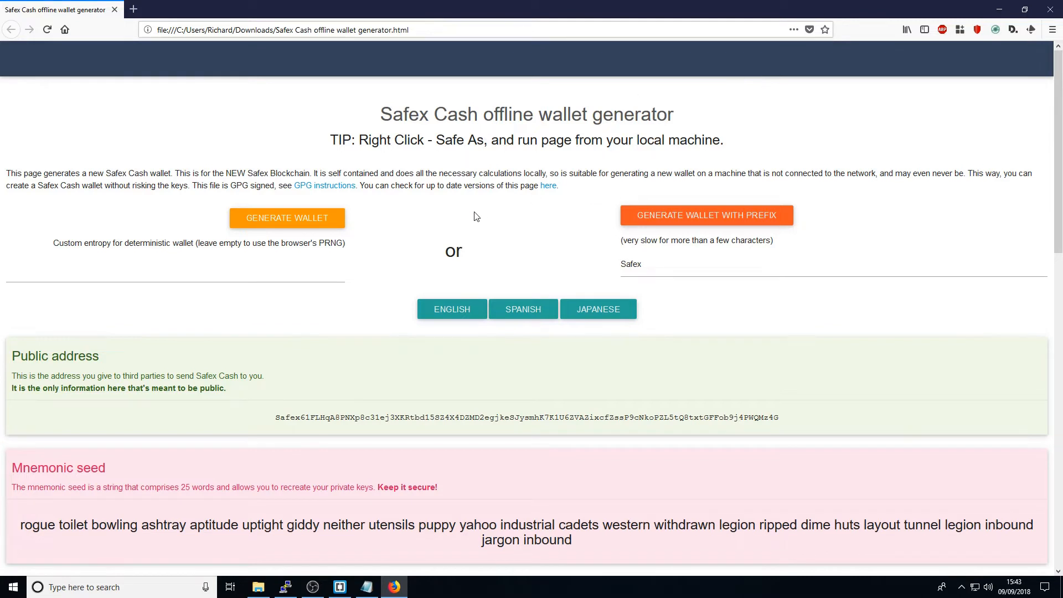
mouse_move(266, 227)
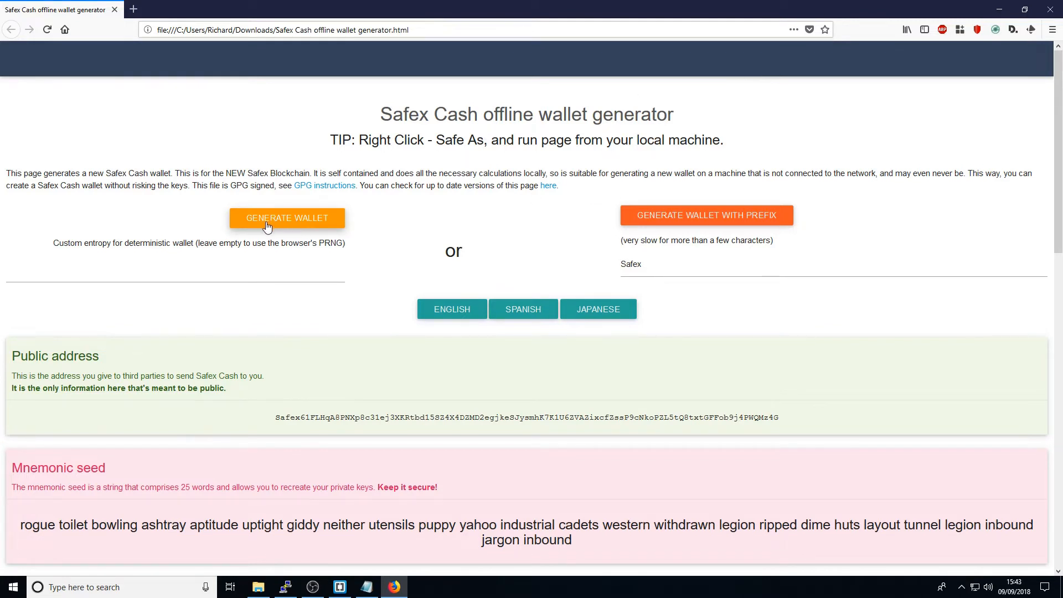
mouse_move(309, 218)
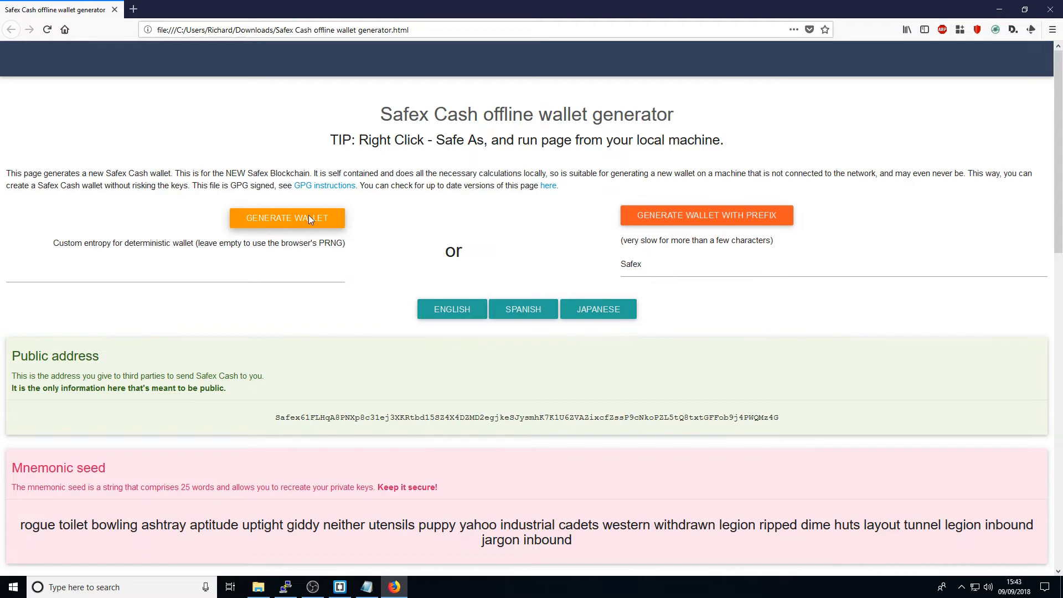
Step: Generate a fresh wallet on the local page and scroll up to its public address
click(286, 217)
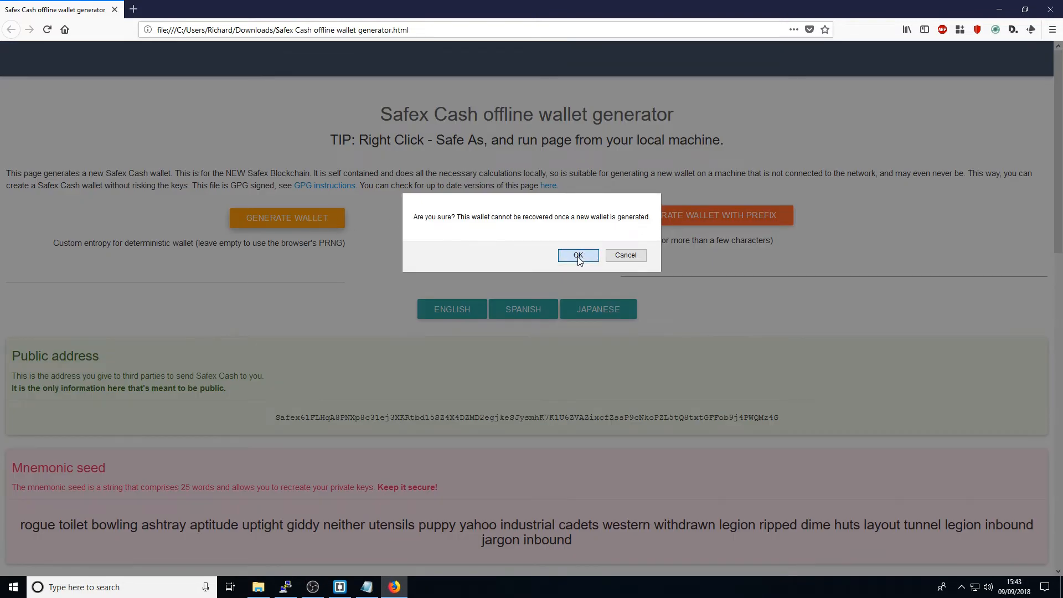
click(577, 256)
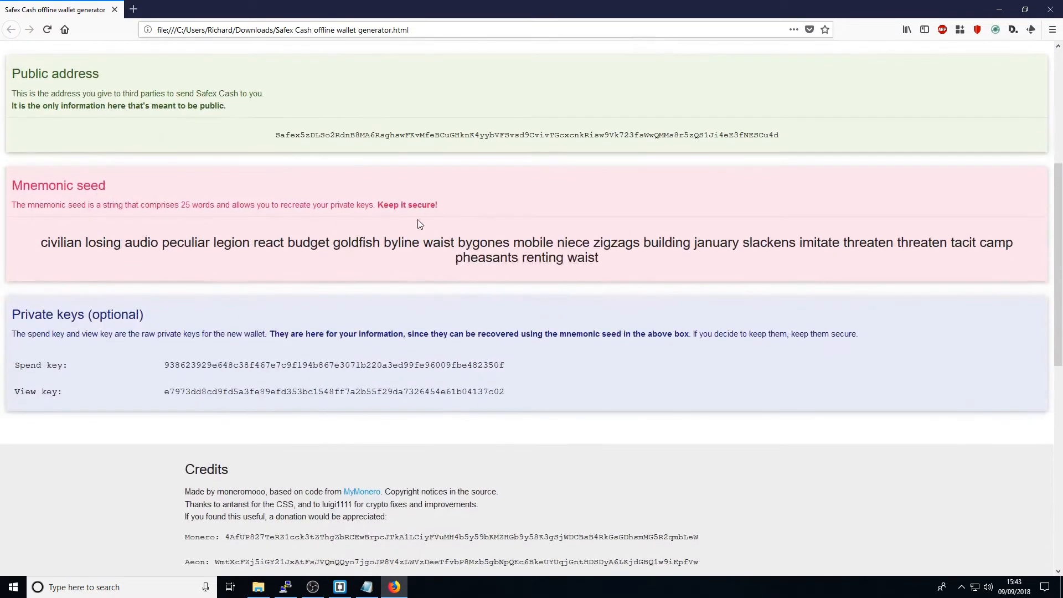
scroll(up, 3)
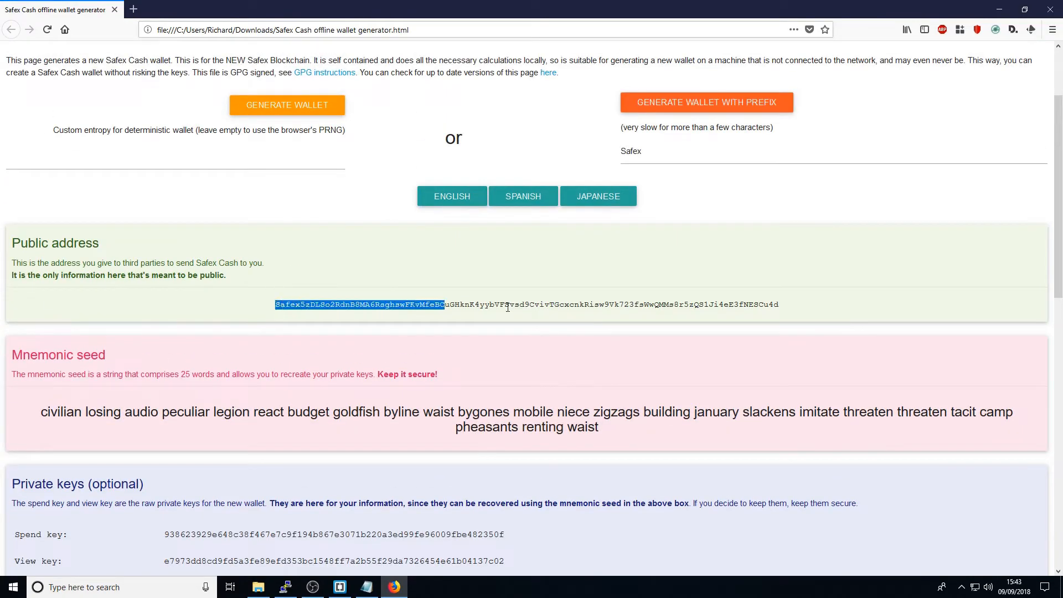
Step: Select the new wallet's full public address and copy it
click(9, 587)
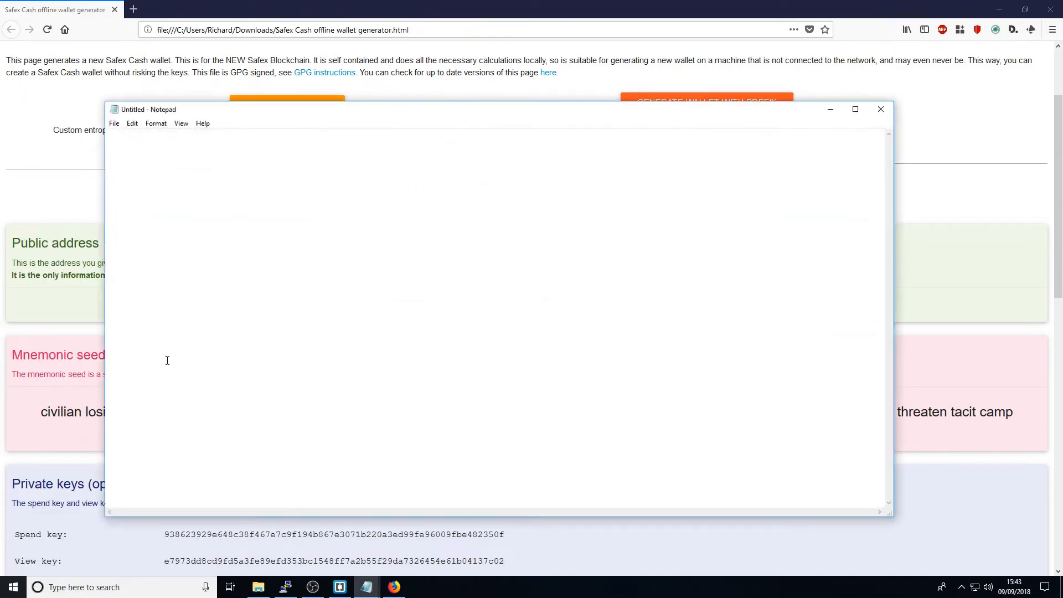
right_click(413, 303)
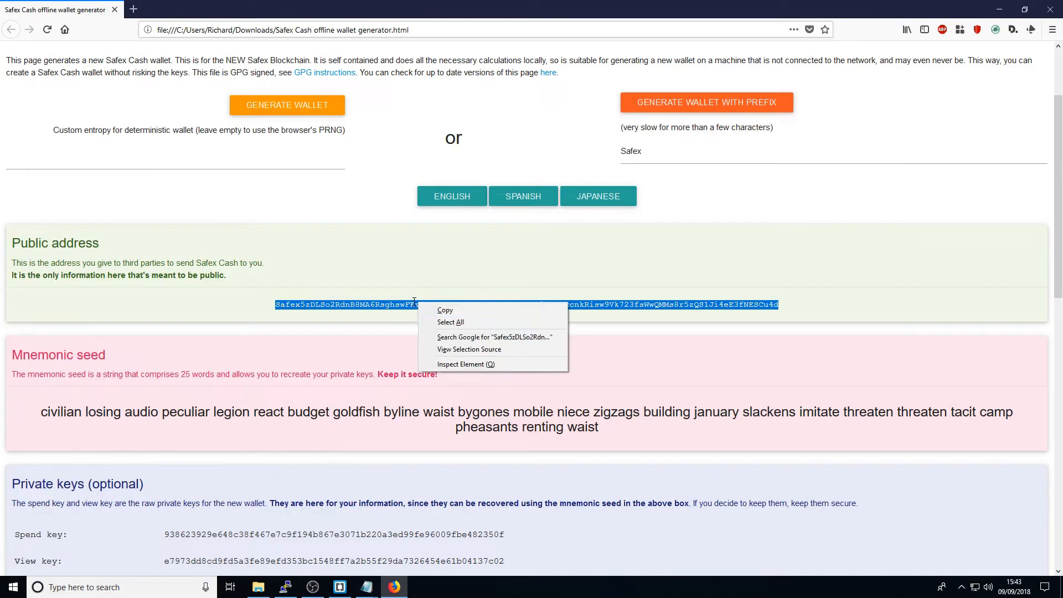
click(445, 310)
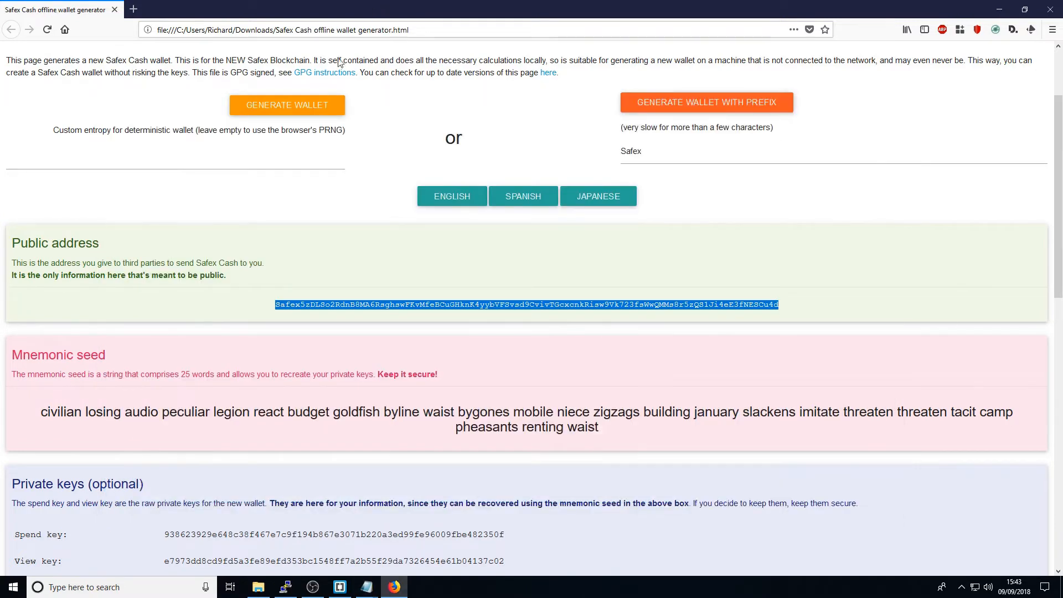
mouse_move(860, 306)
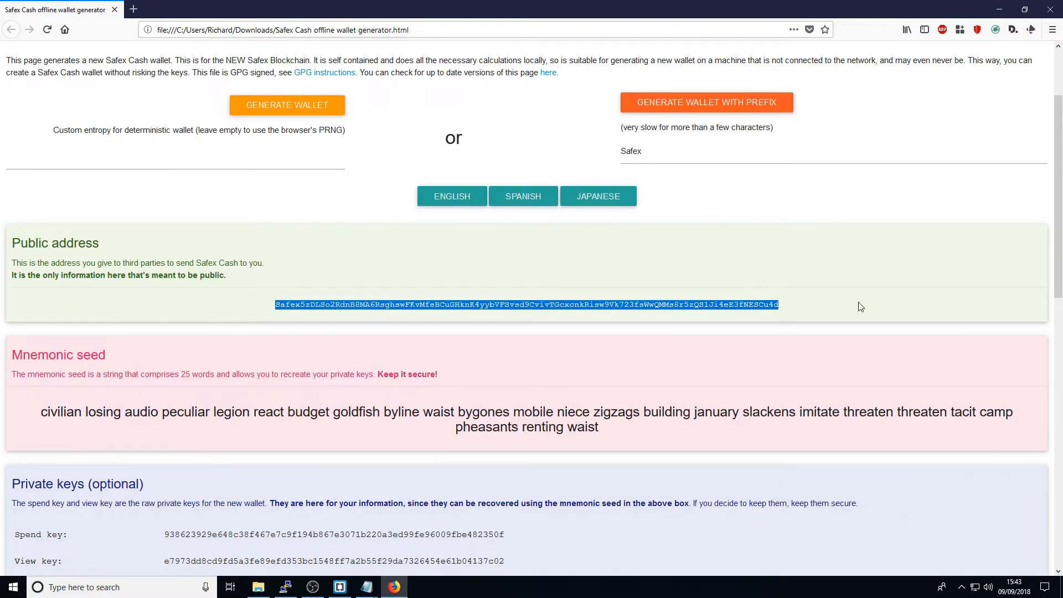
mouse_move(837, 275)
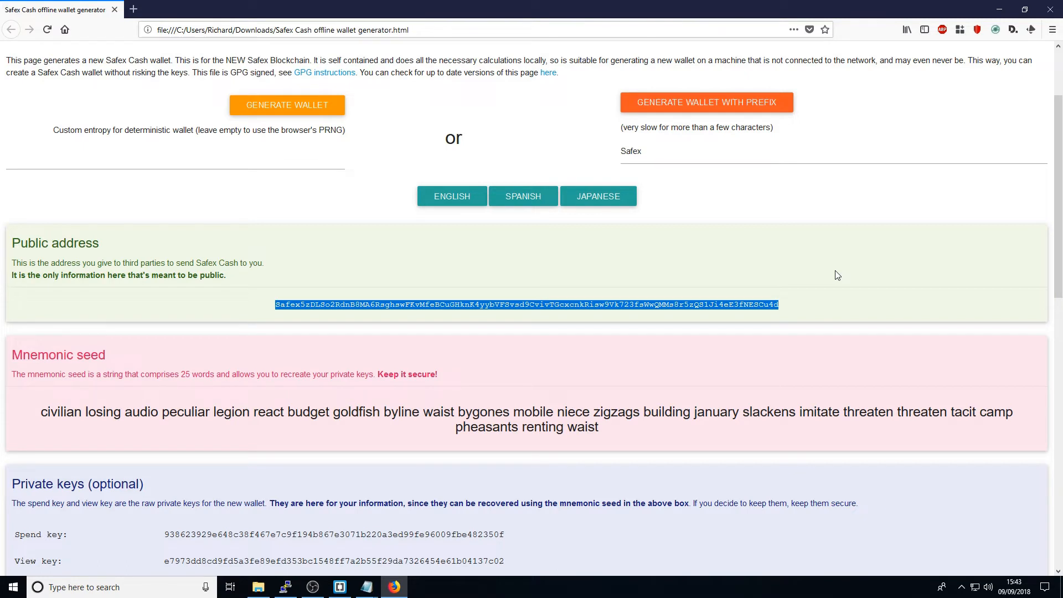
mouse_move(366, 358)
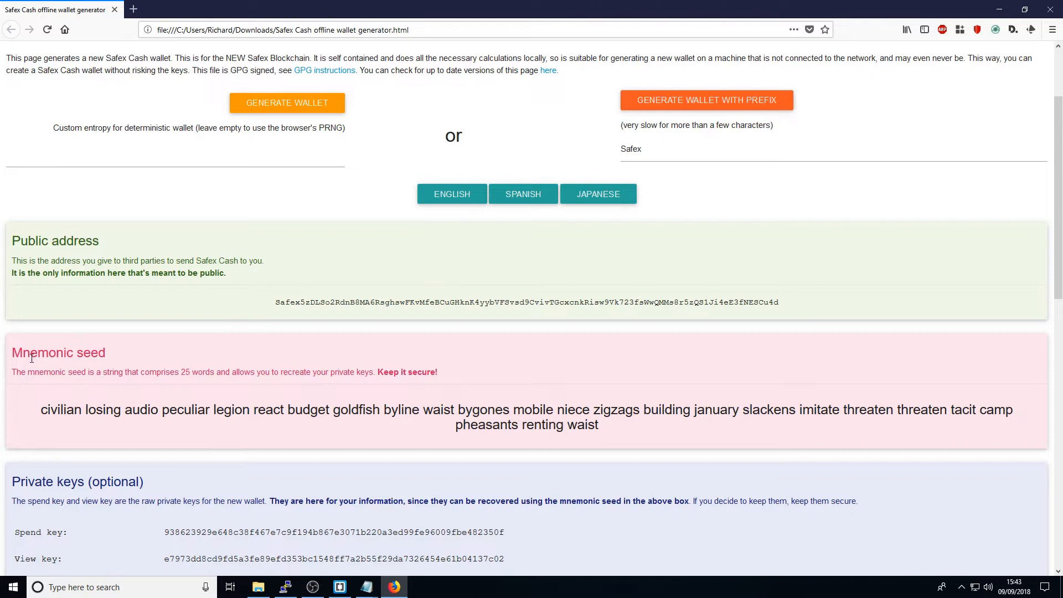
Step: Copy the 25-word mnemonic seed, then switch to the Untitled - Notepad window
scroll(down, 3)
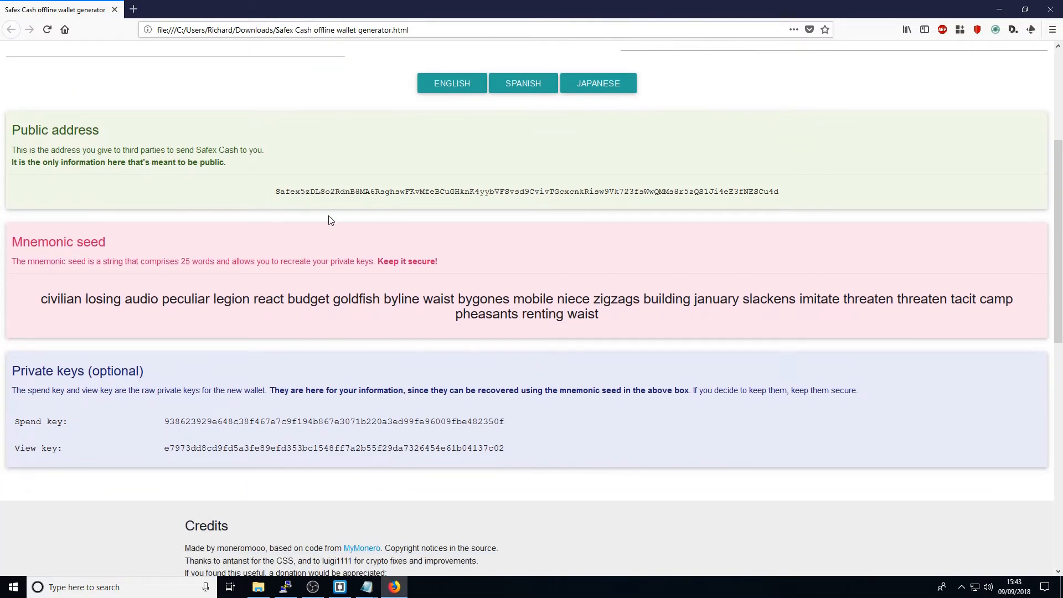
mouse_move(41, 303)
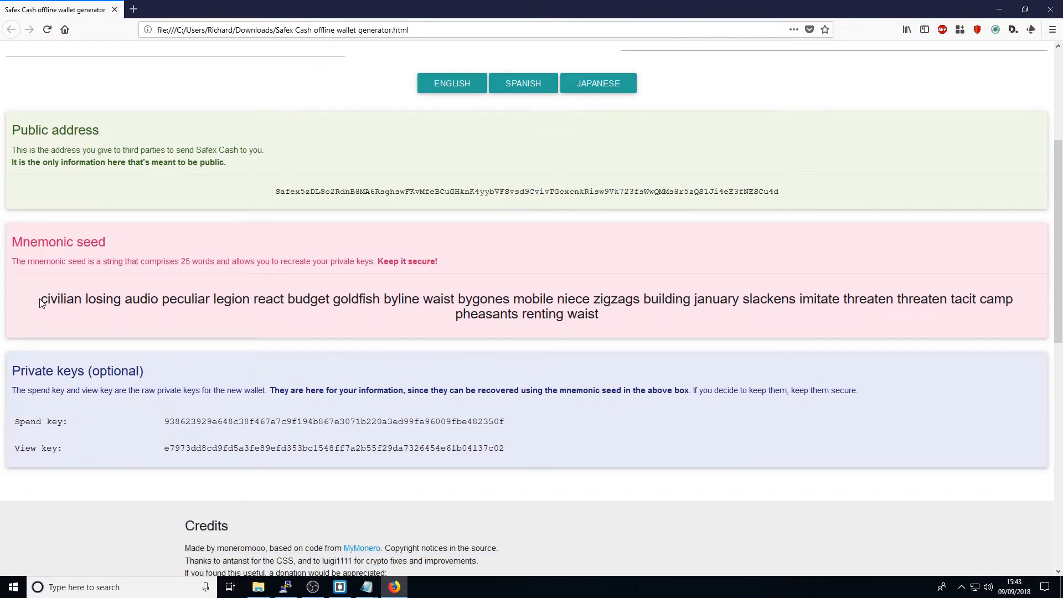
mouse_move(40, 475)
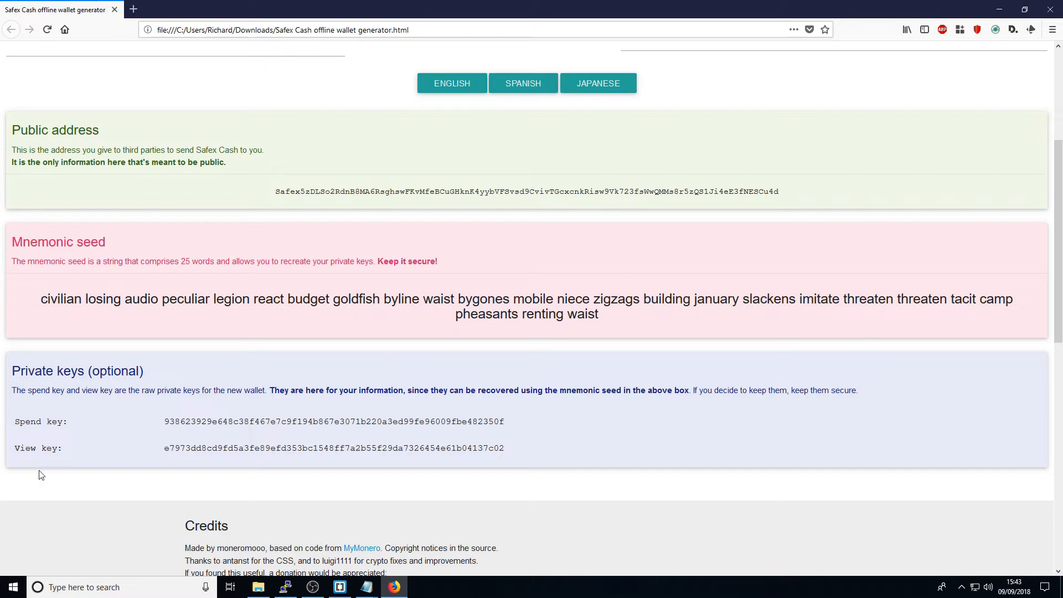
mouse_move(21, 238)
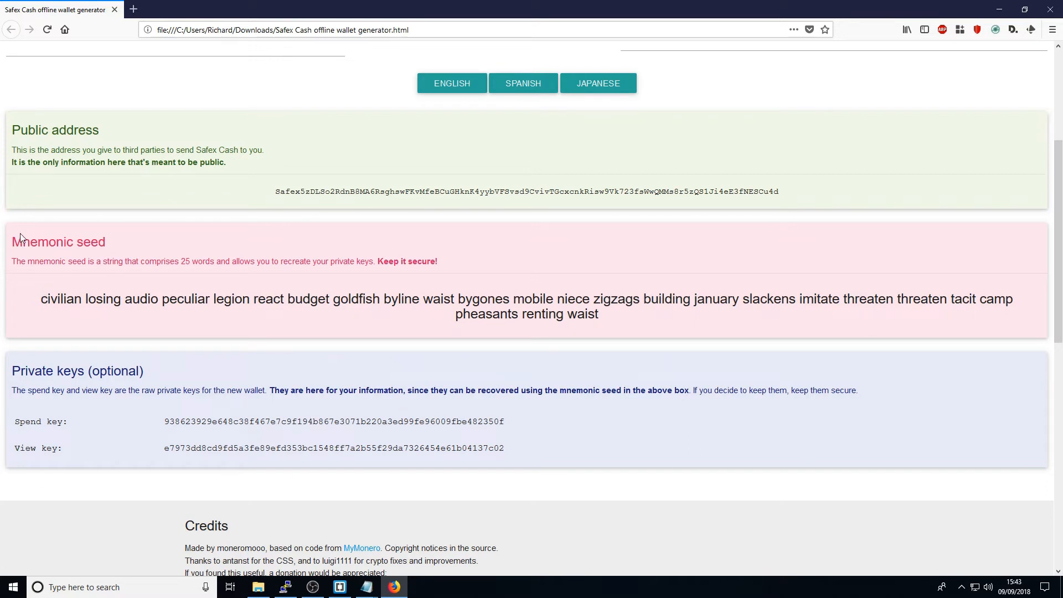
mouse_move(93, 314)
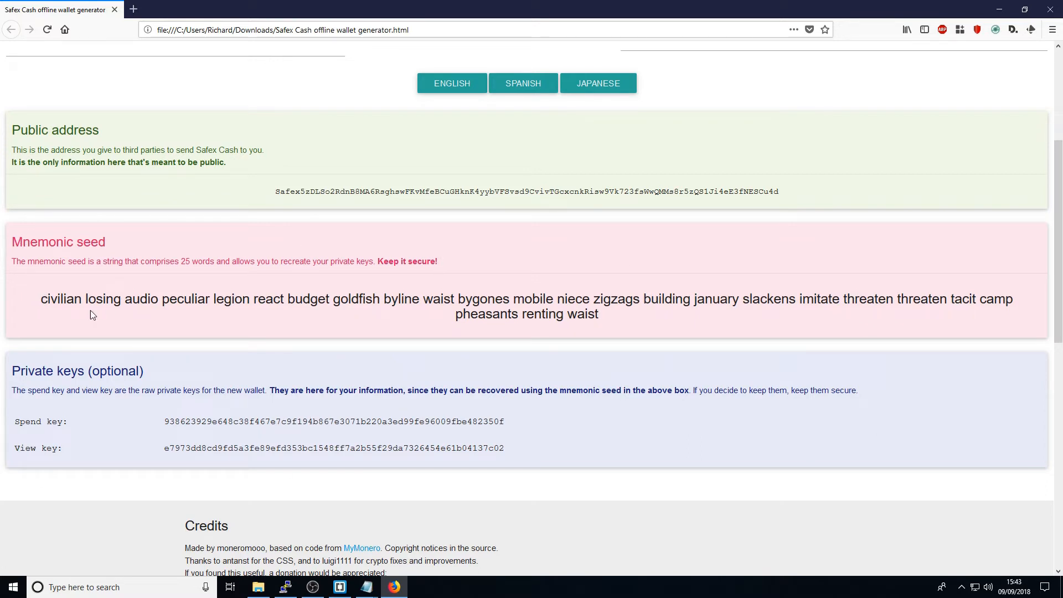
mouse_move(106, 298)
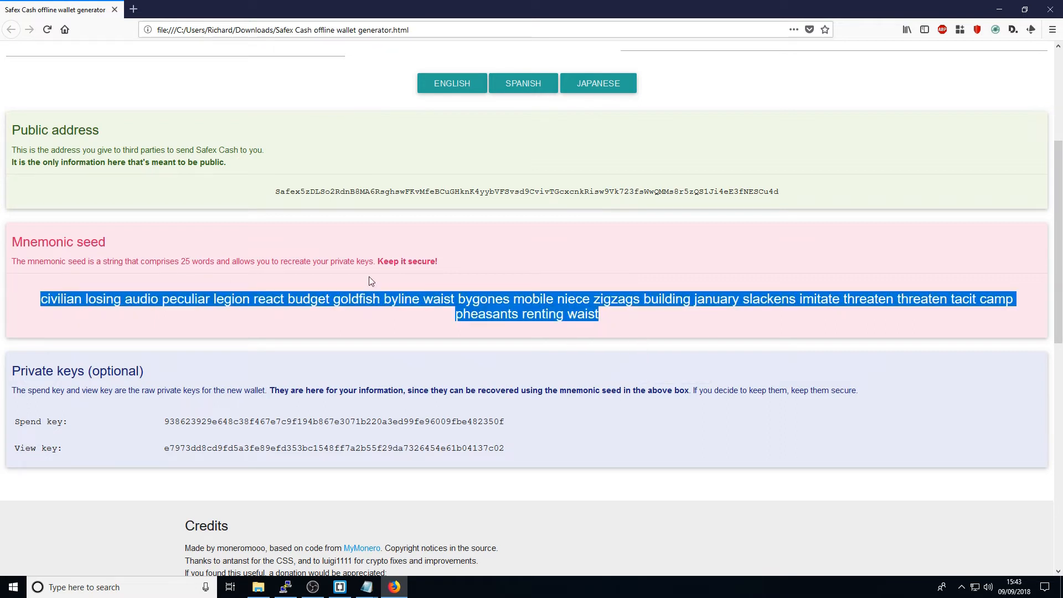
mouse_move(172, 265)
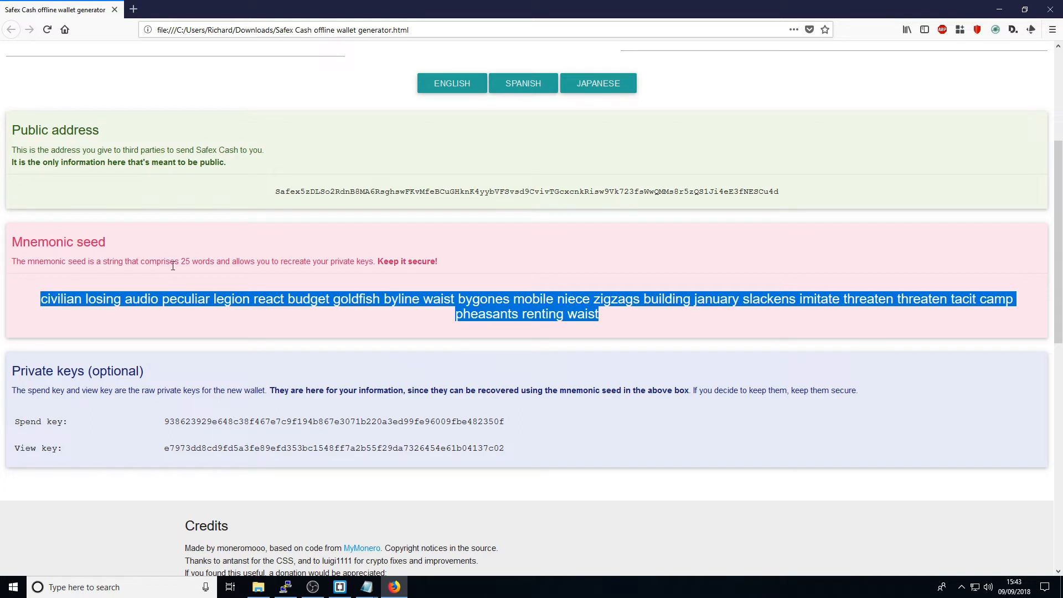
mouse_move(377, 278)
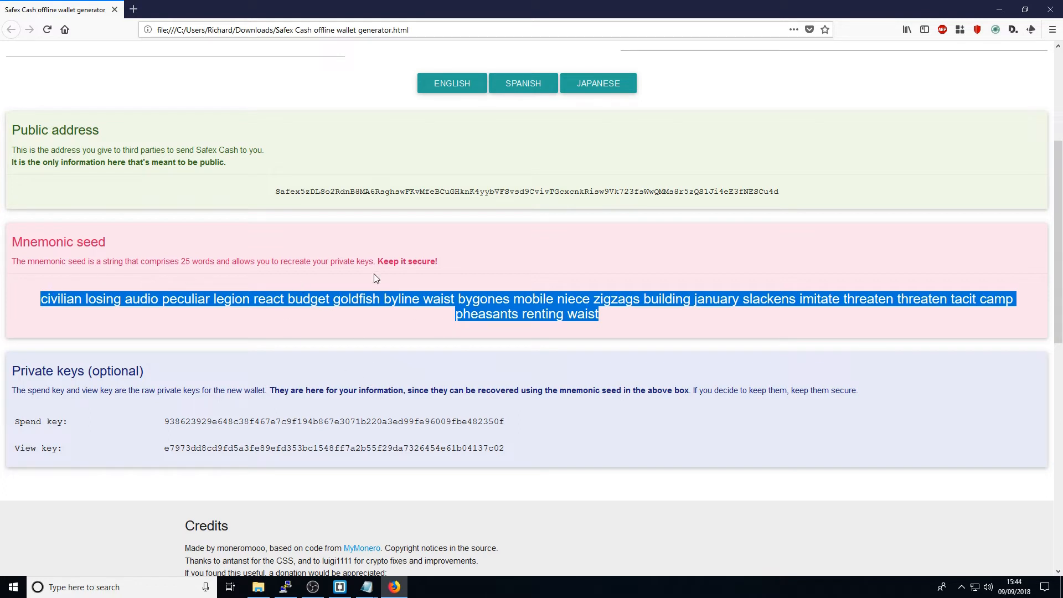
click(792, 197)
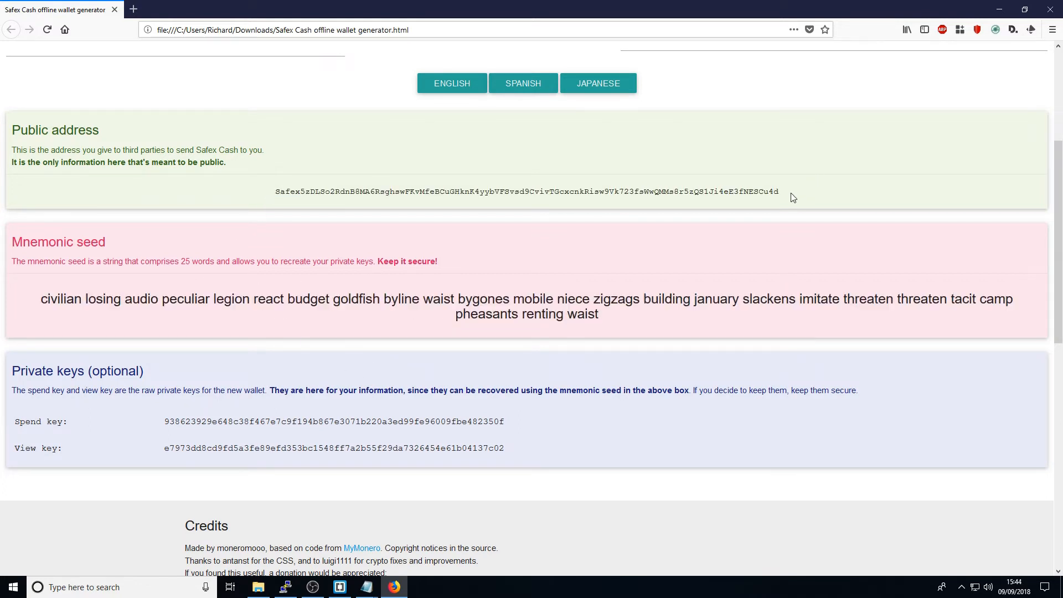
mouse_move(140, 422)
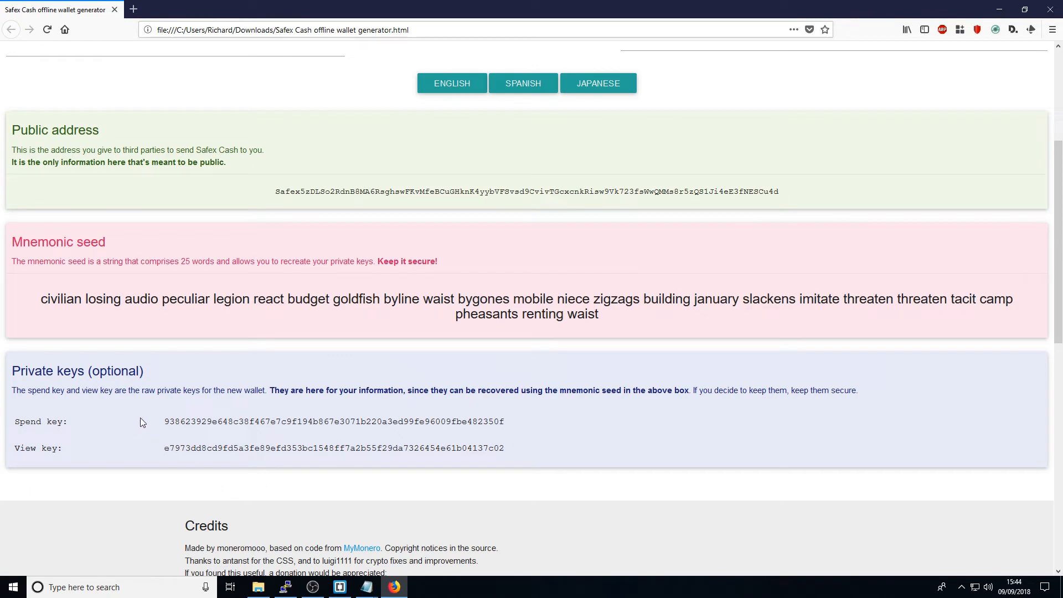
mouse_move(112, 370)
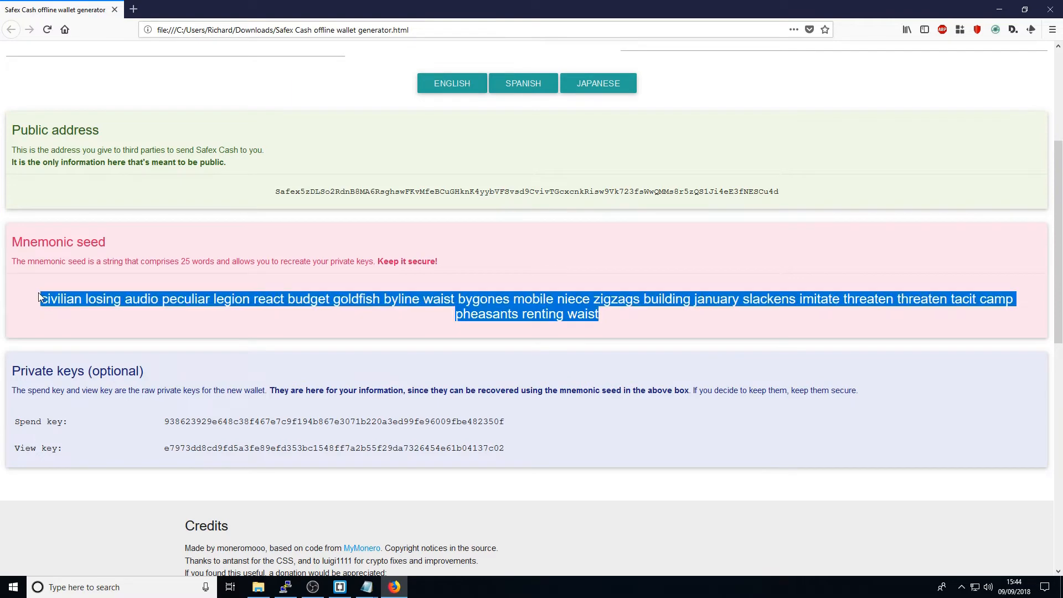
mouse_move(365, 587)
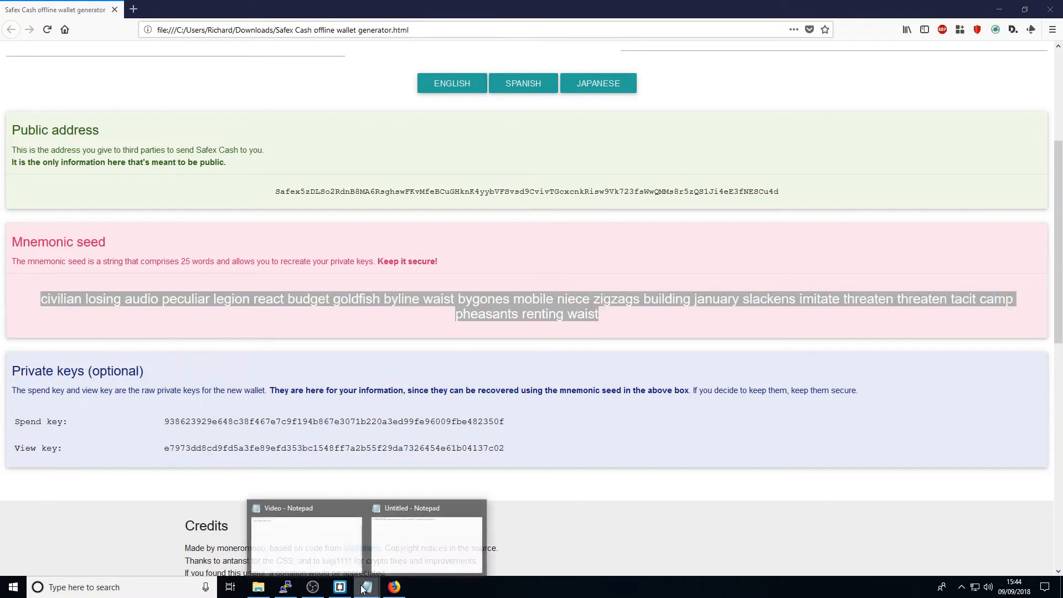
click(426, 536)
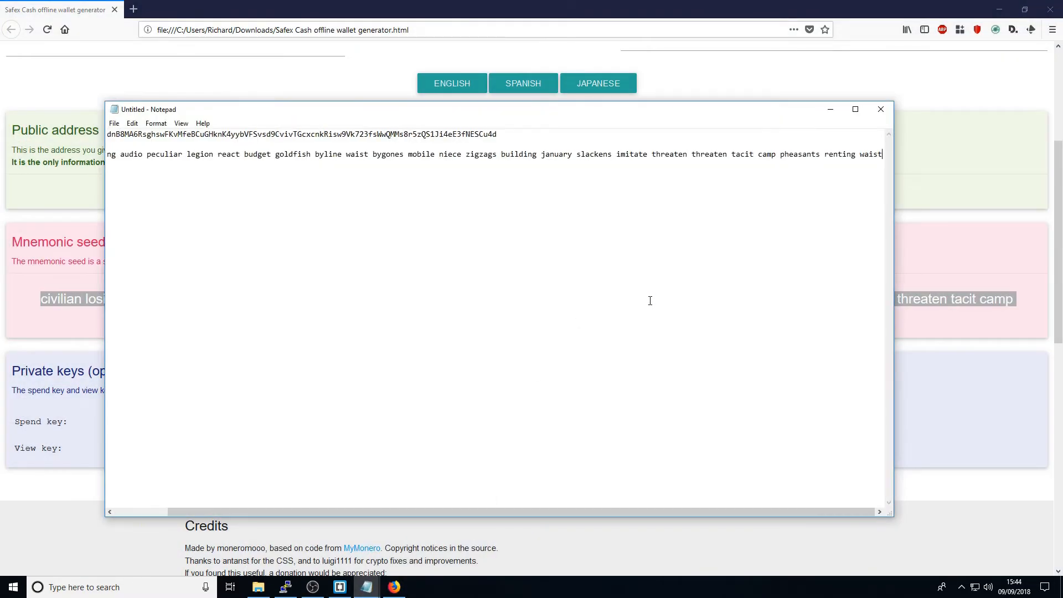
mouse_move(147, 6)
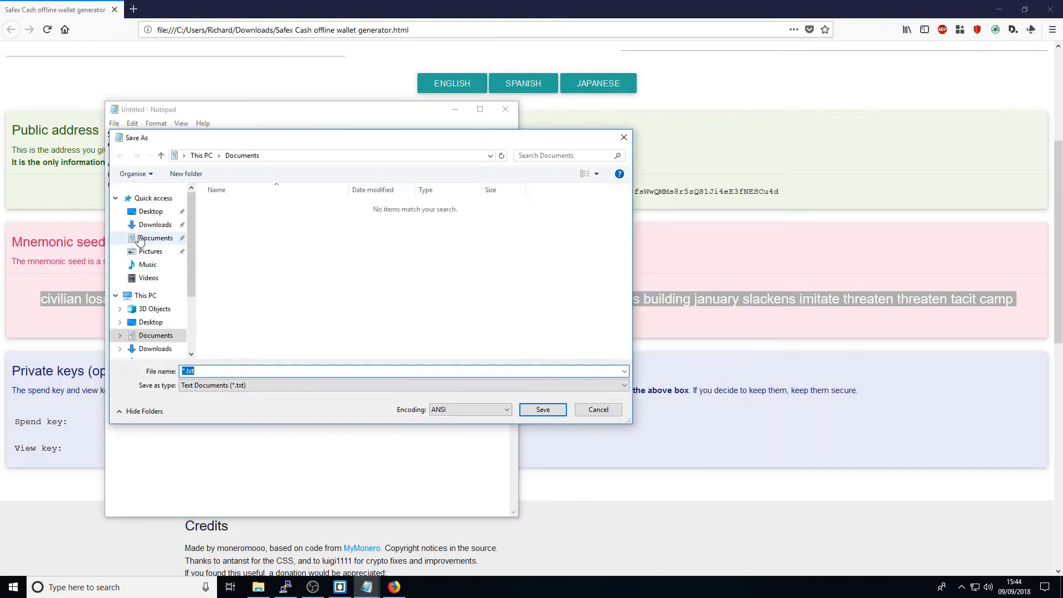
Step: Save the notes to the Desktop as video-example.txt, then select and deselect the seed words
click(151, 210)
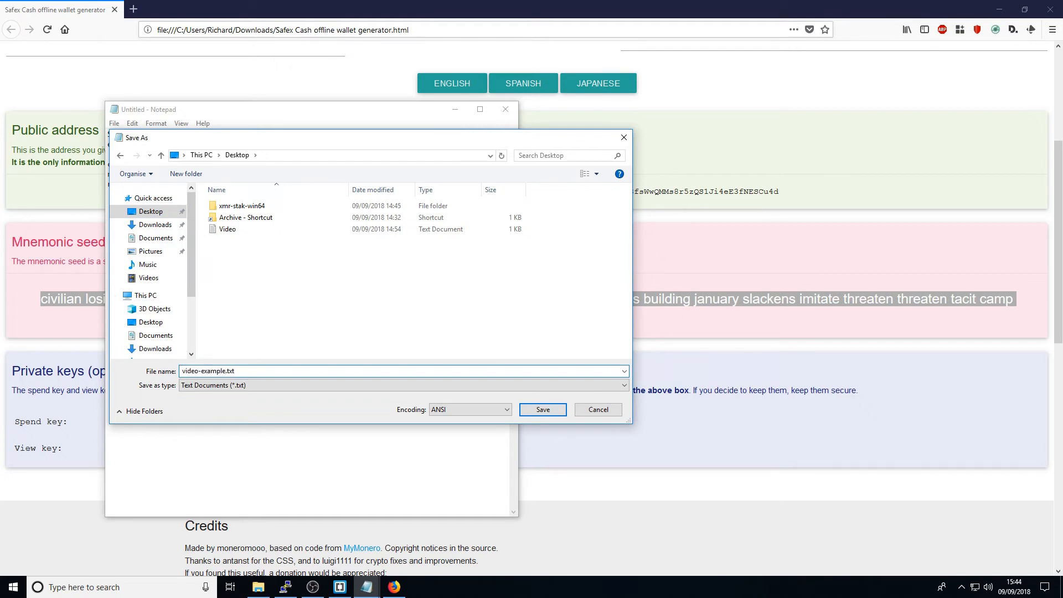
click(541, 410)
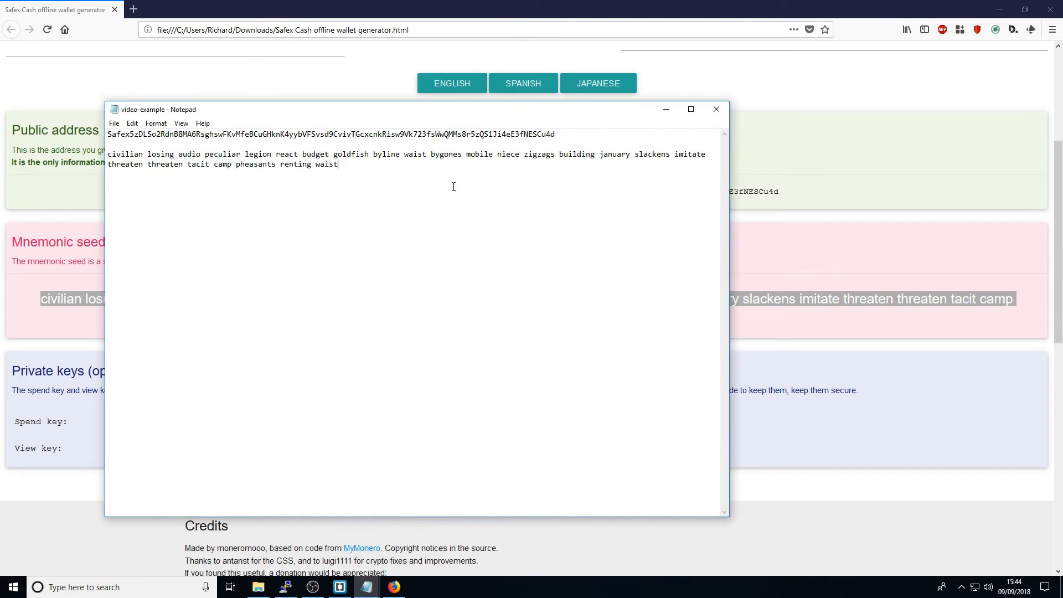
mouse_move(581, 136)
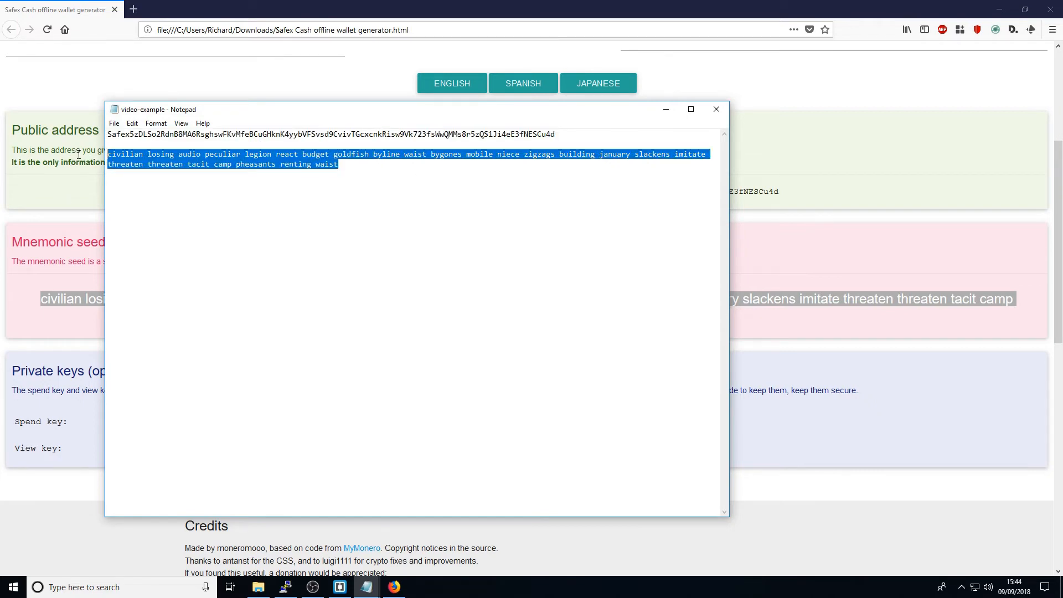
click(454, 177)
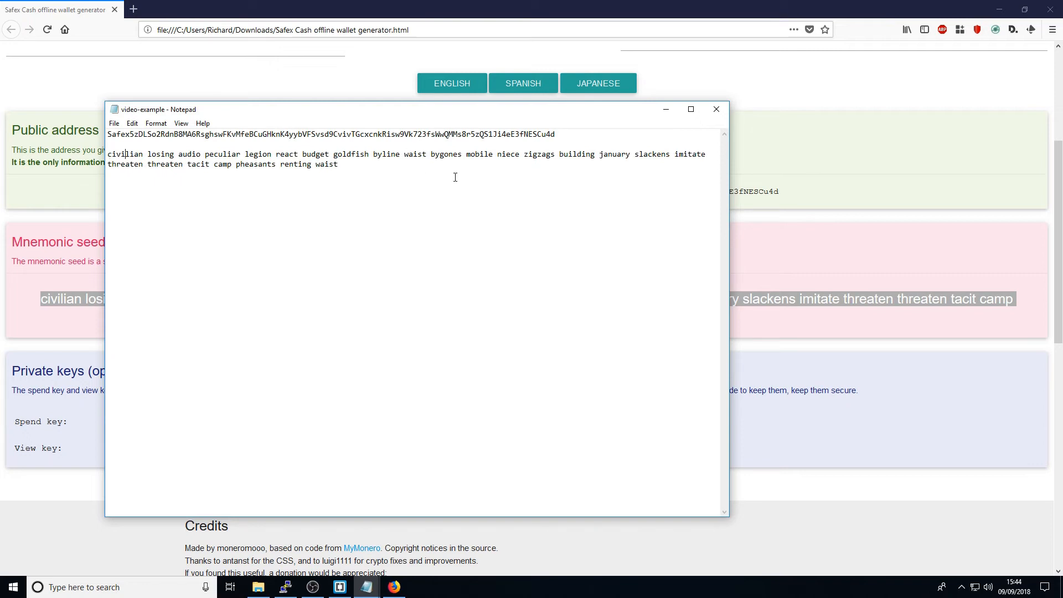
drag(127, 154, 339, 164)
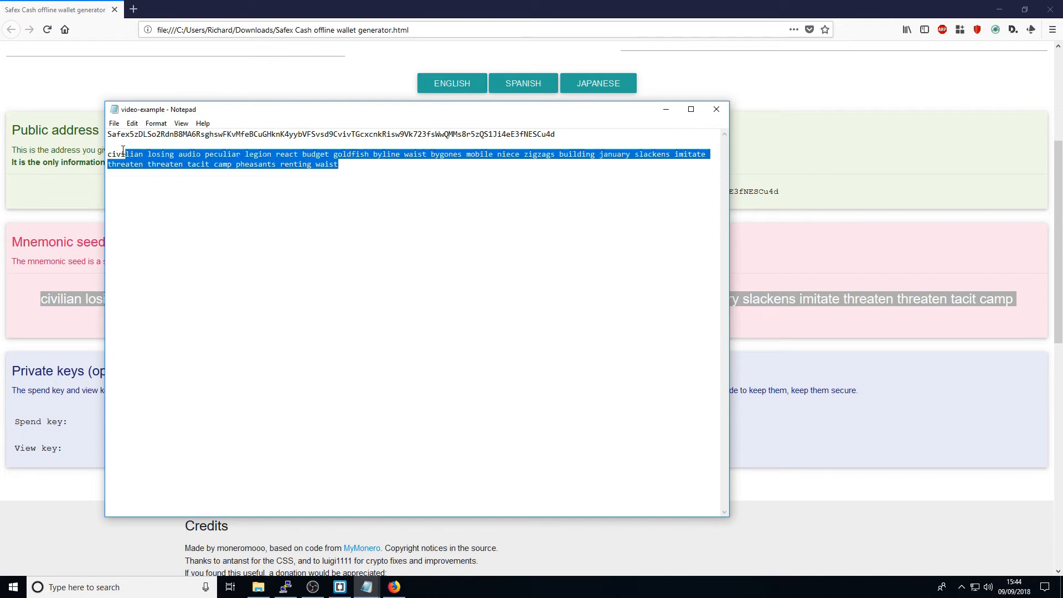
click(545, 133)
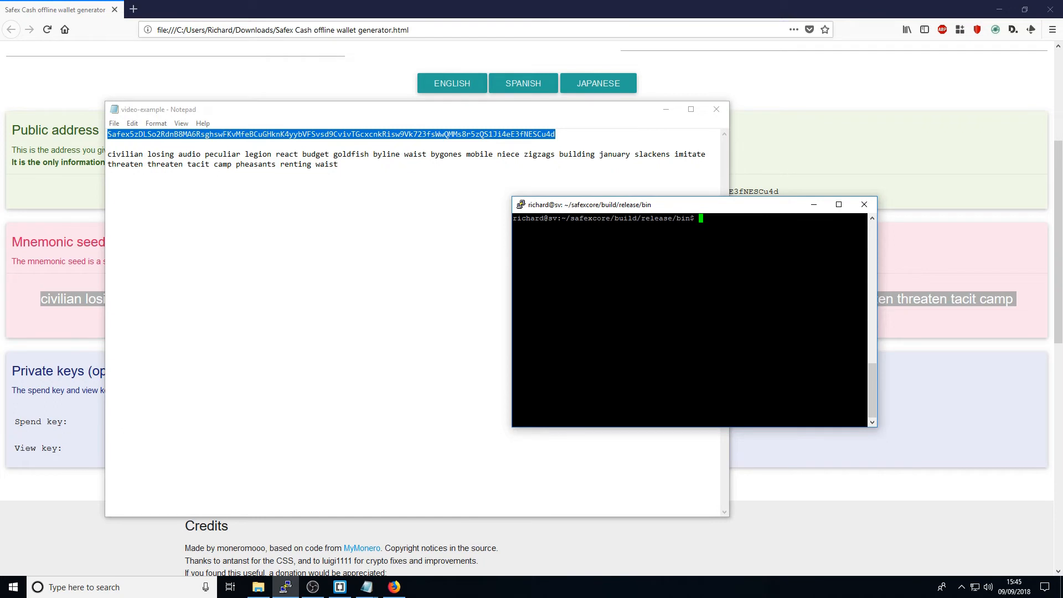
Step: List the build folder and run ./safex-wallet-cli --restore-deterministic-wallet
text(ls)
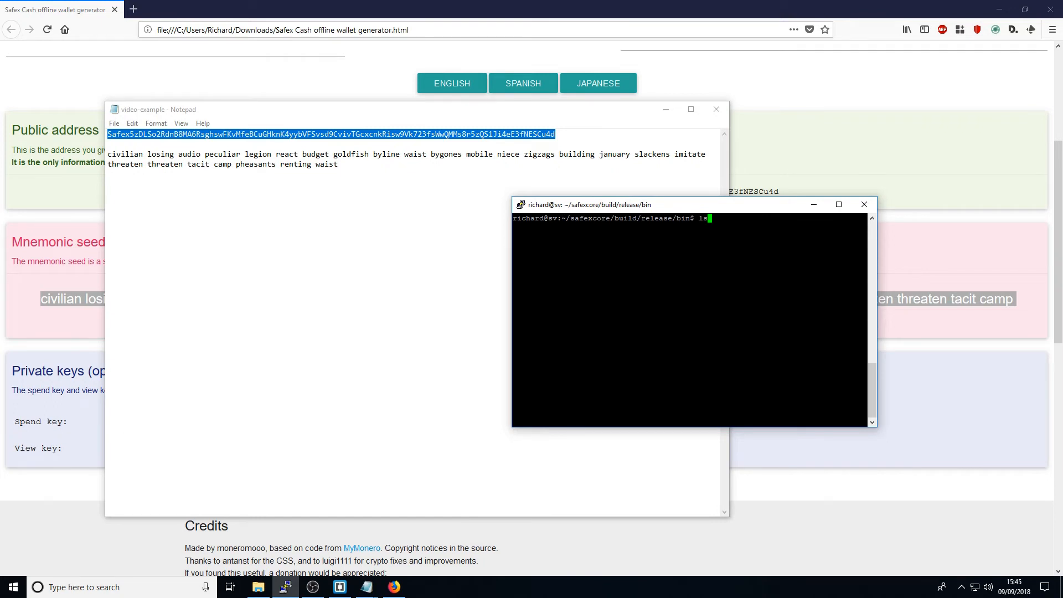
key(Return)
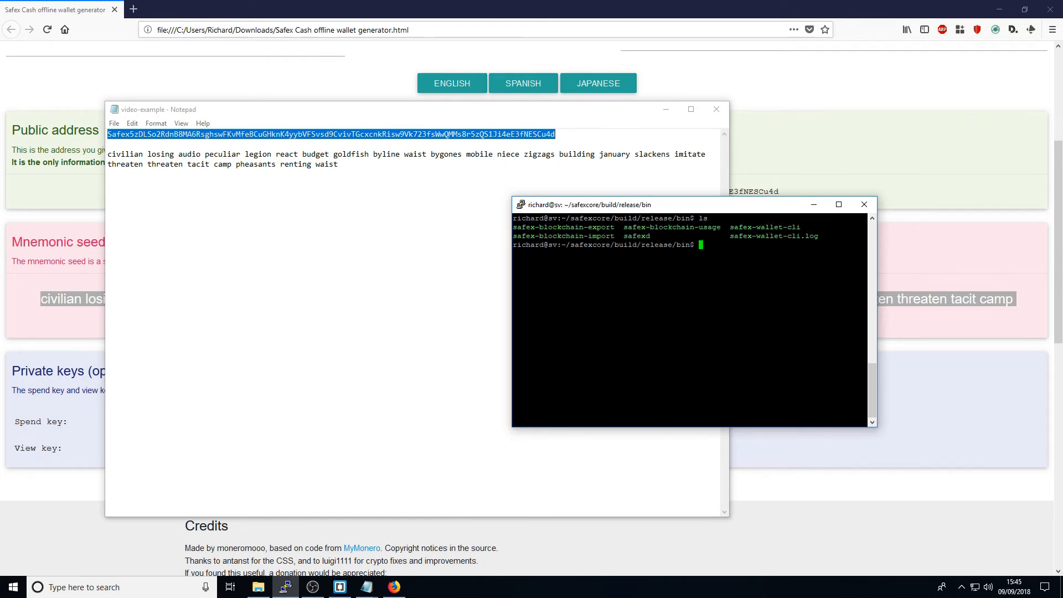
text(./safex-)
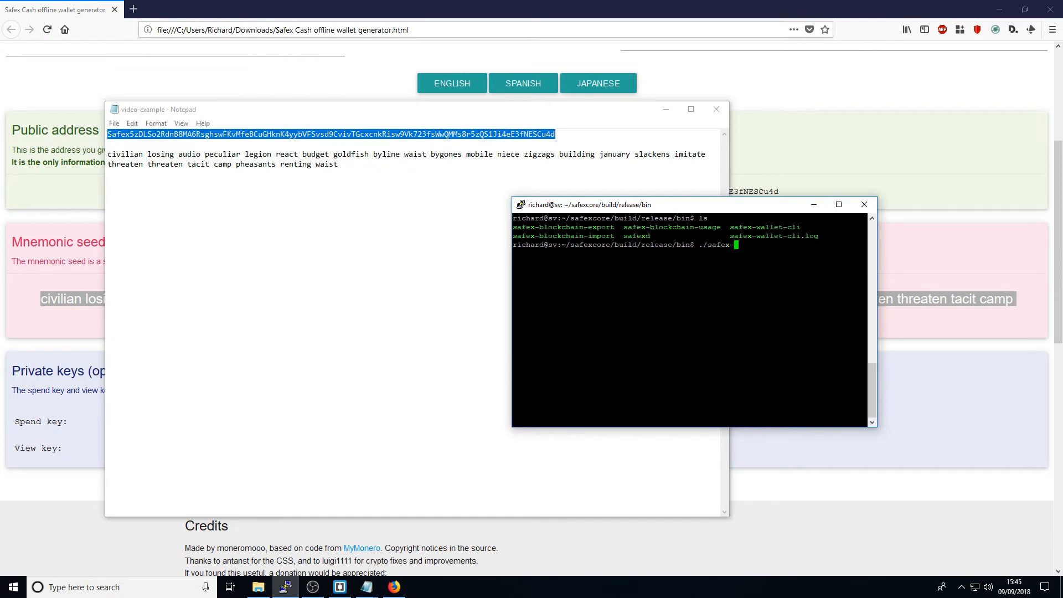
text(wallet-)
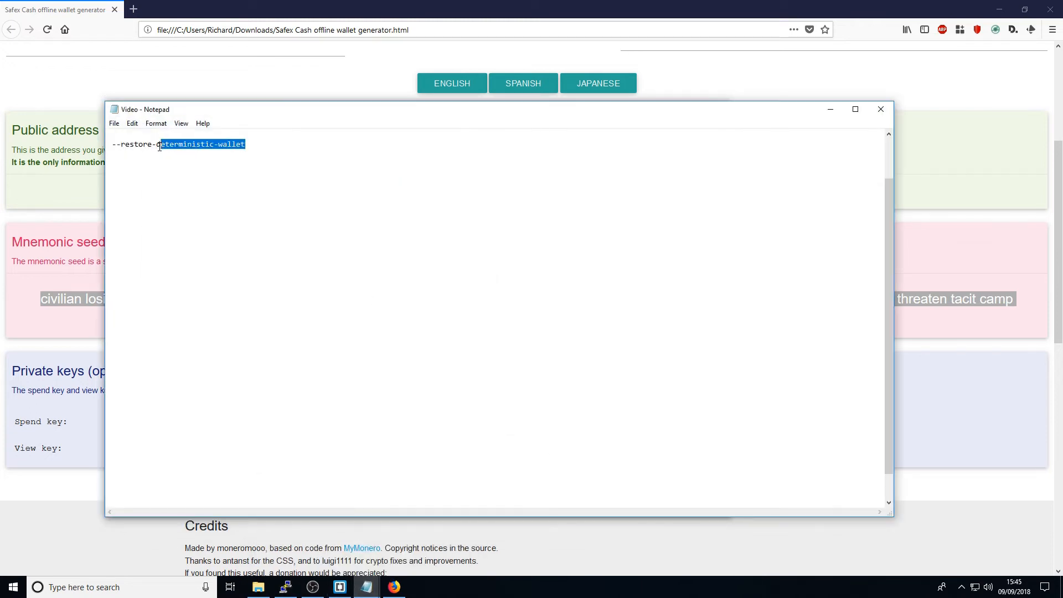
right_click(176, 144)
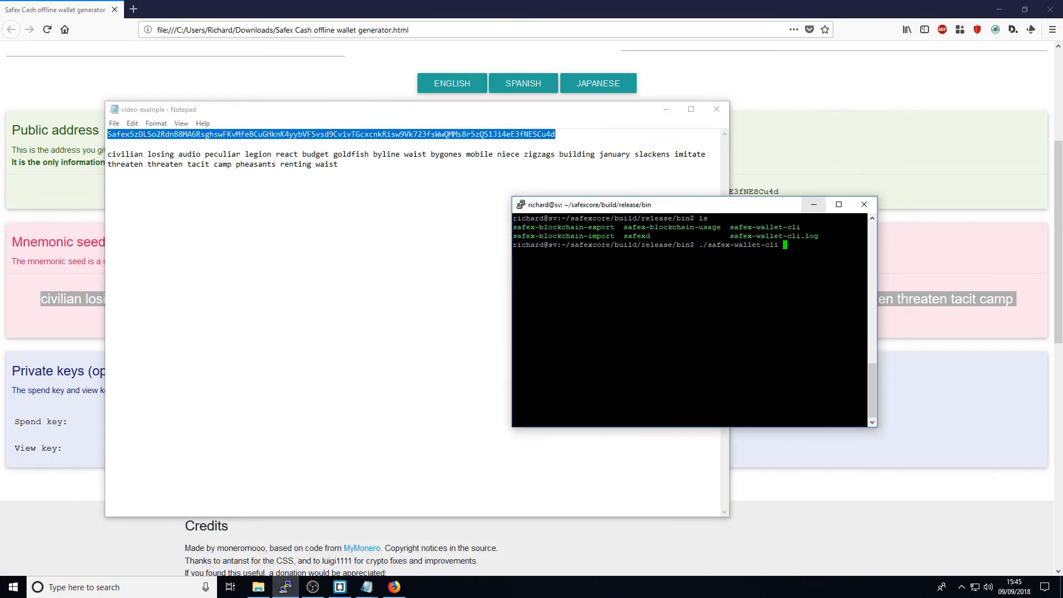
text(--restore-deterministic-wallet)
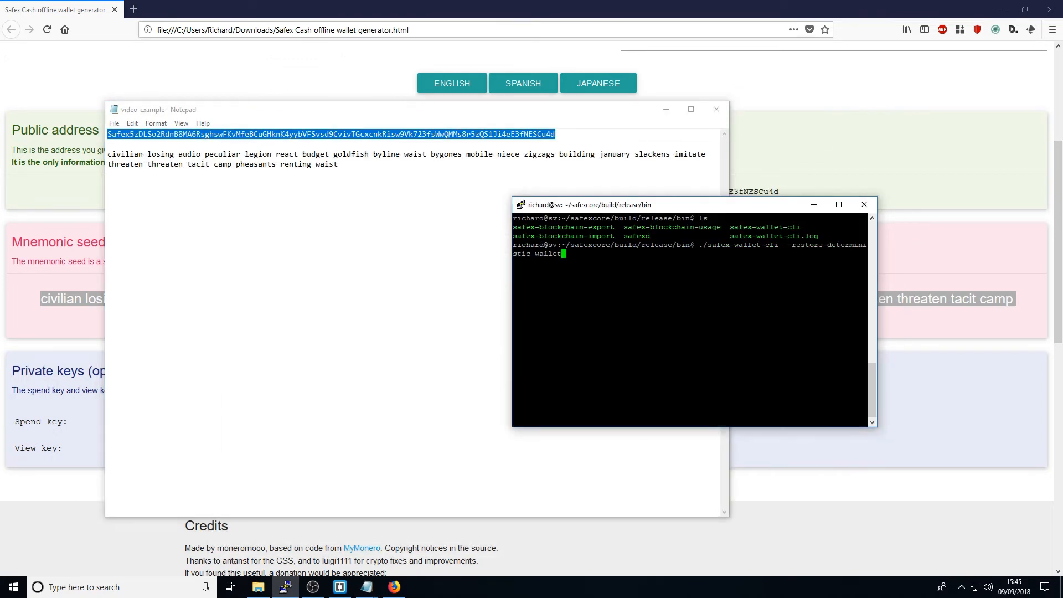
key(Return)
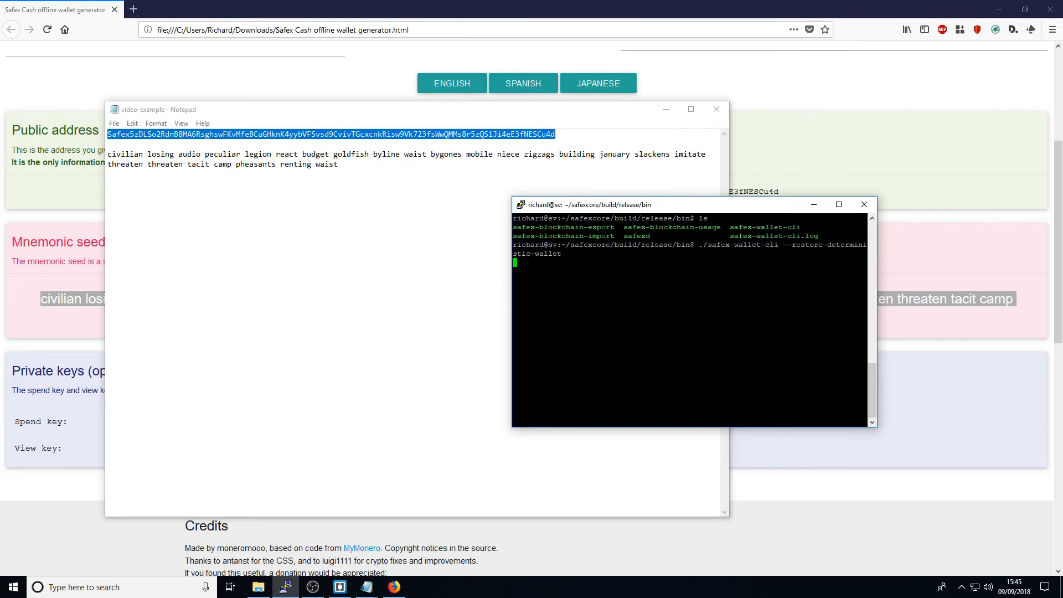
key(Return)
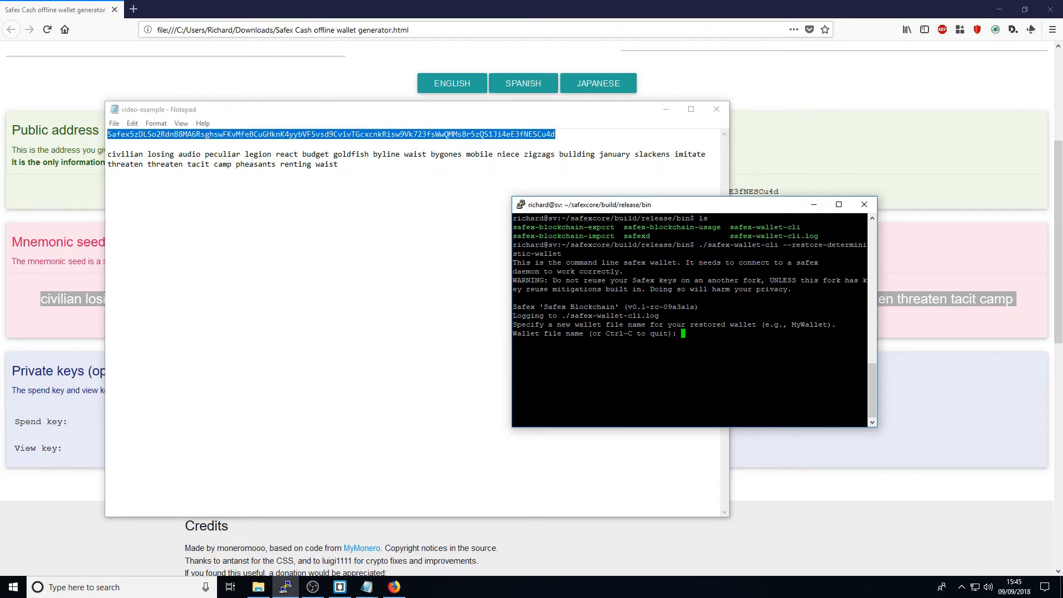
Step: Restore wallet 'restoredwallet' from the saved 25-word seed, with a password and default restore height
text(restoredwallet)
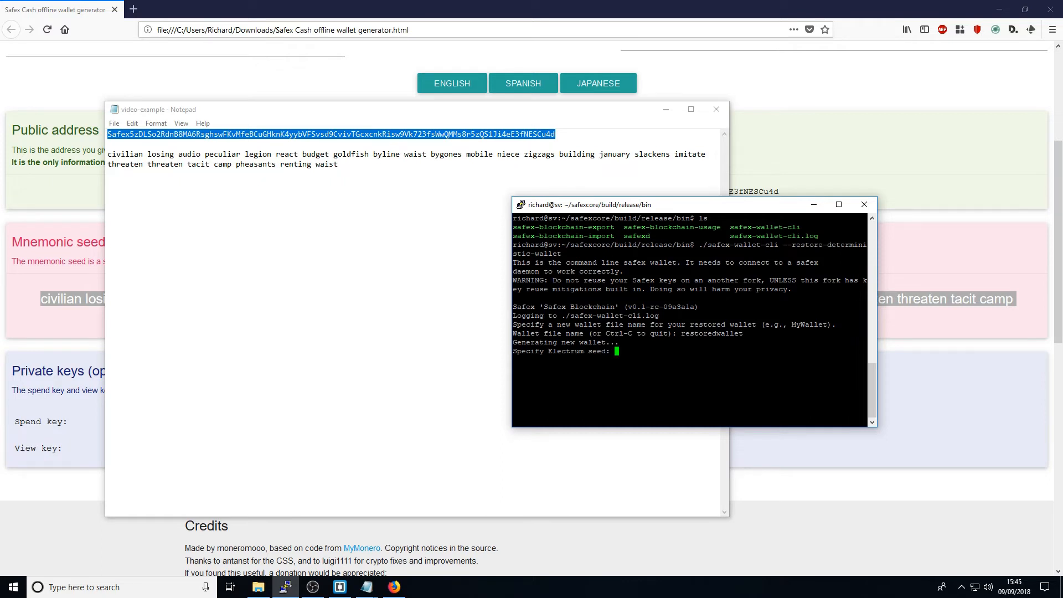
click(348, 194)
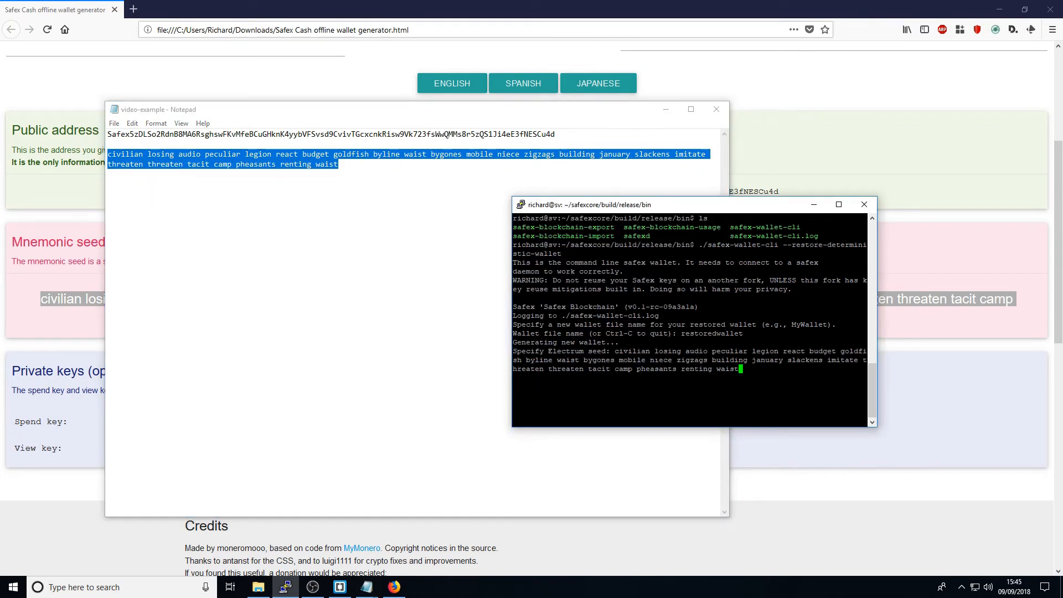
key(Return)
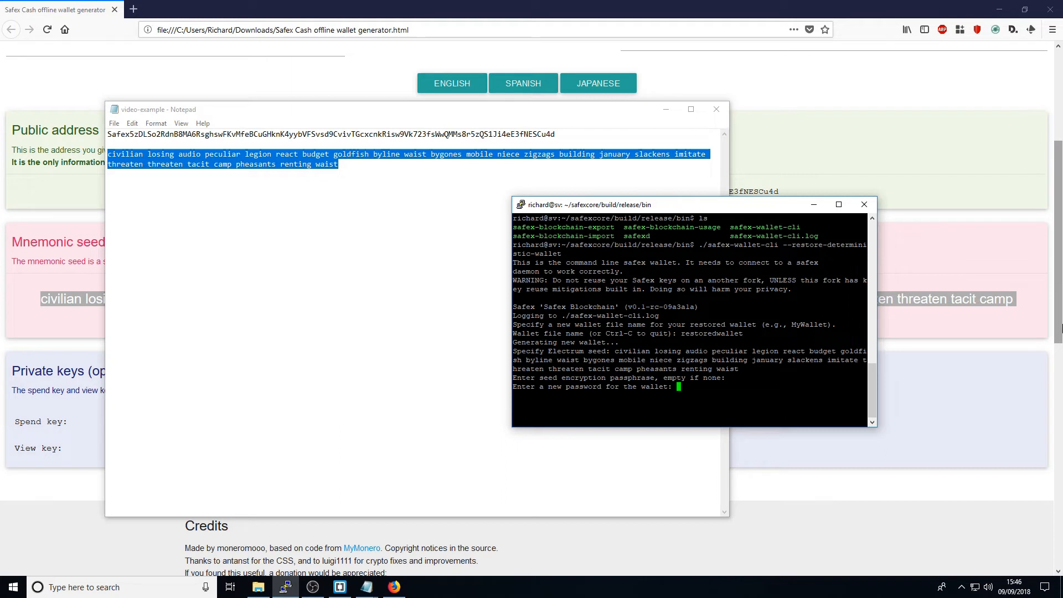
key(Return)
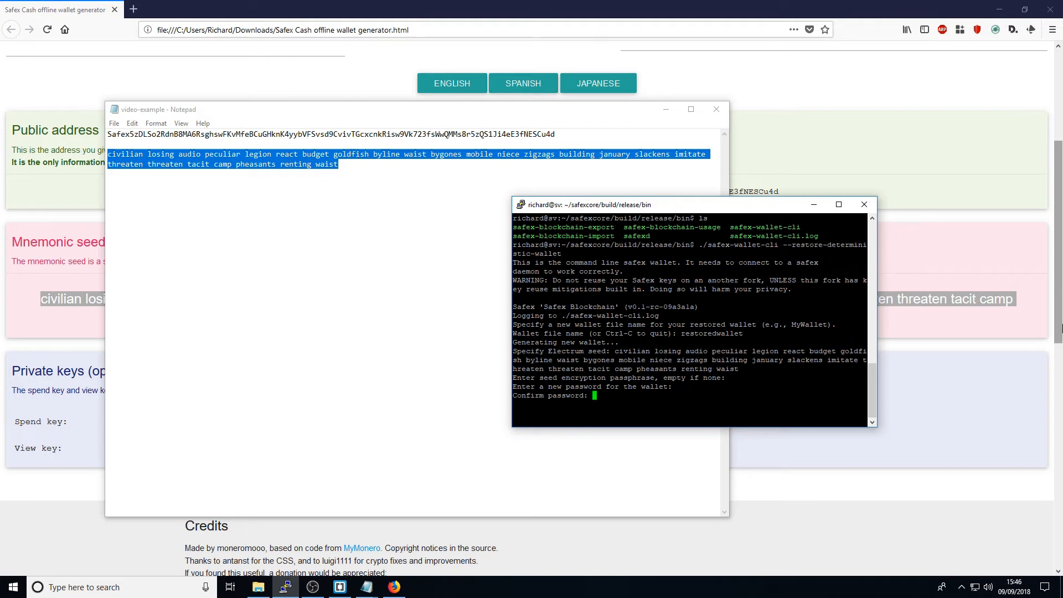
key(Return)
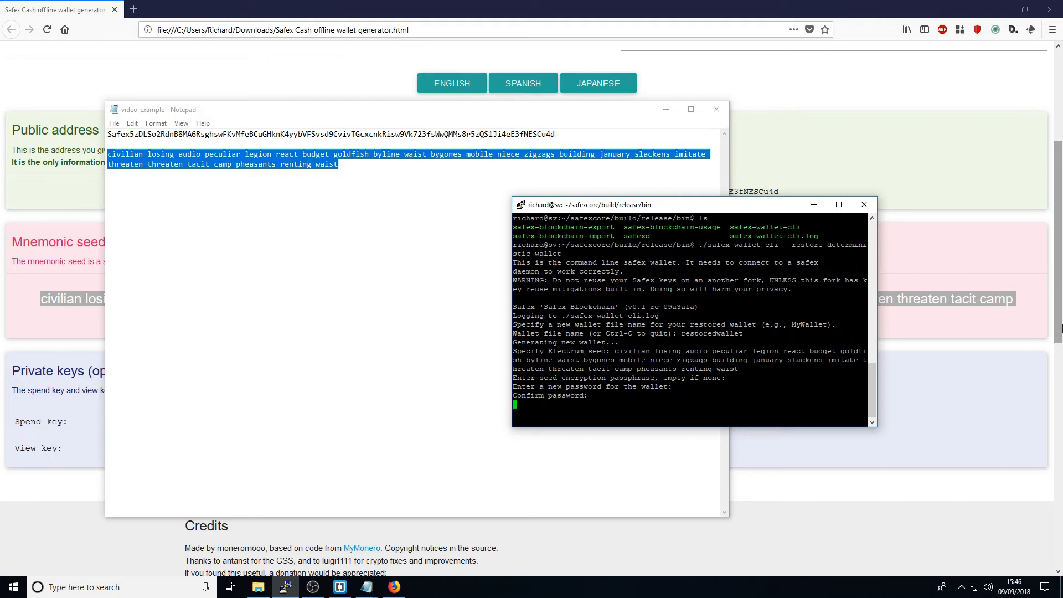
key(Return)
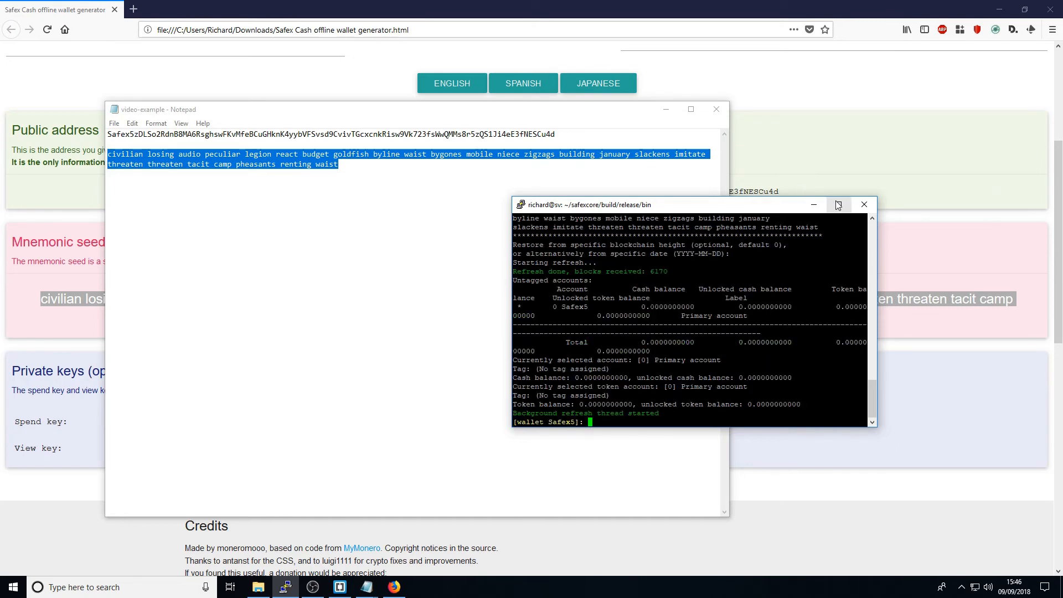
Step: Maximize the terminal and run the address command to show the primary address
click(838, 205)
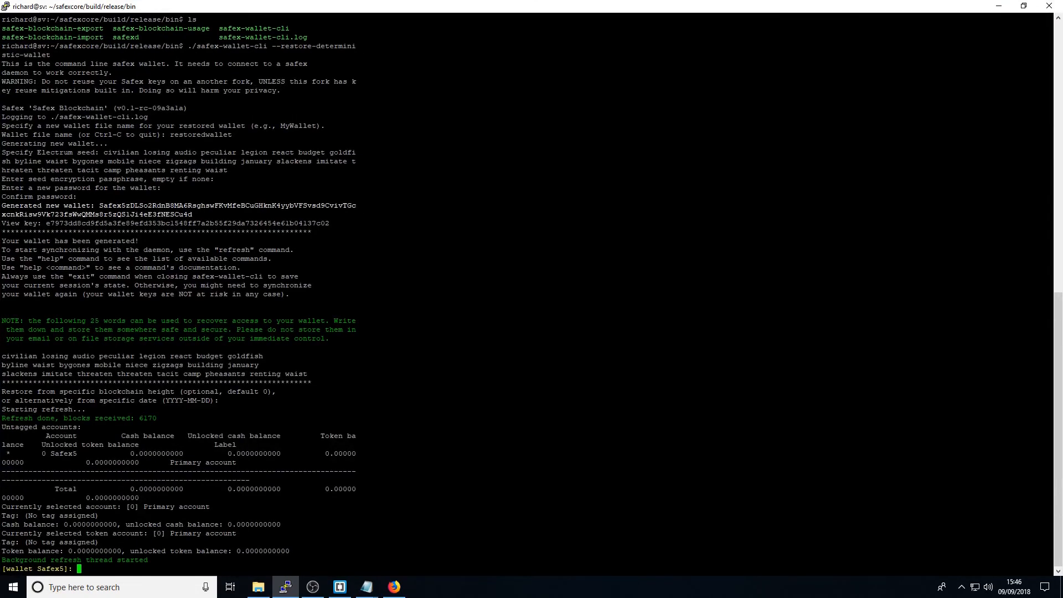
text(address)
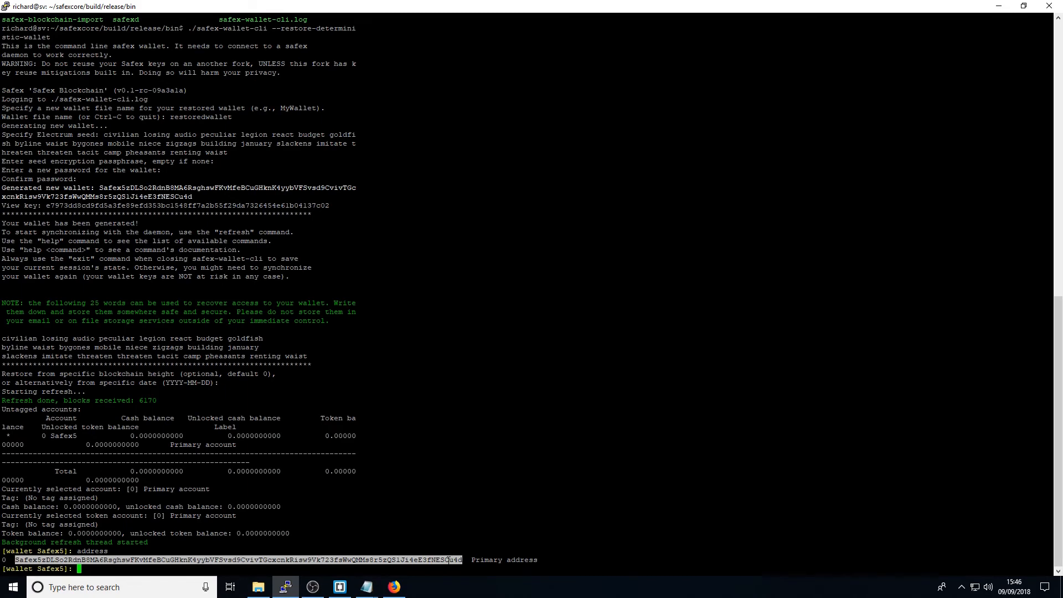
click(365, 587)
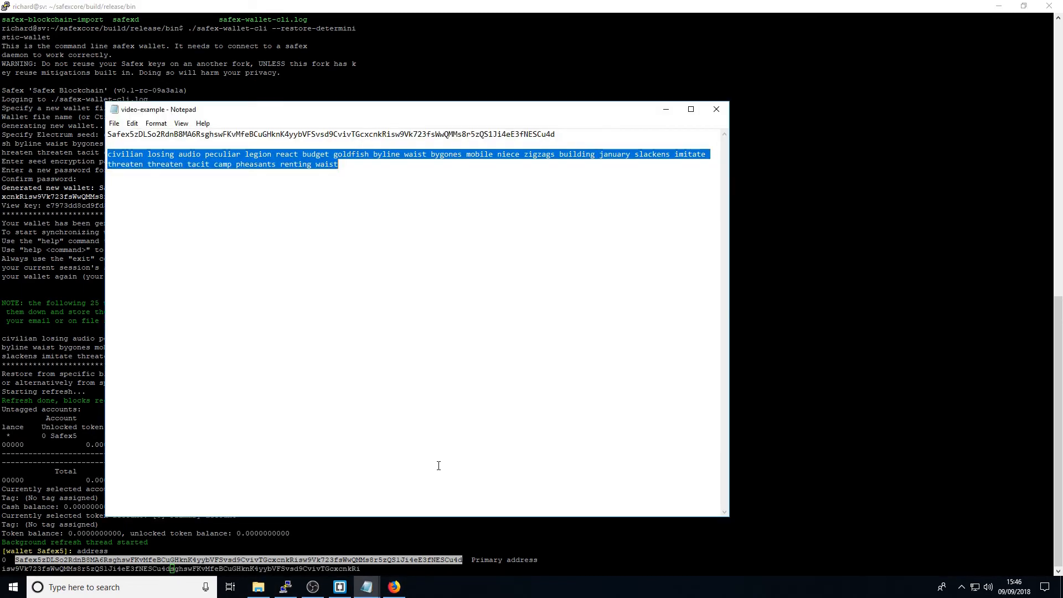
click(393, 587)
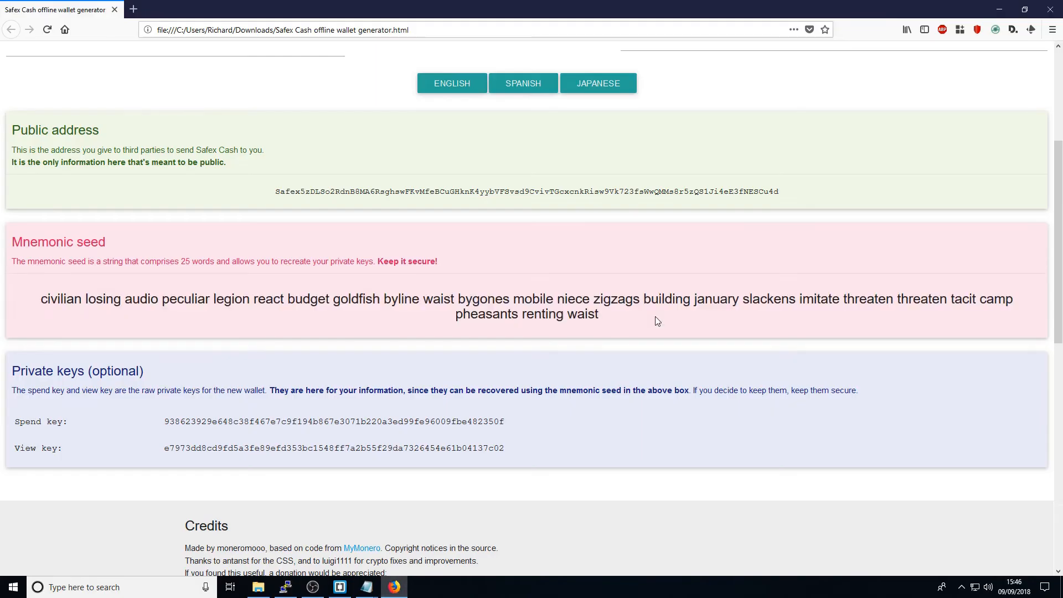
key(ctrl+f)
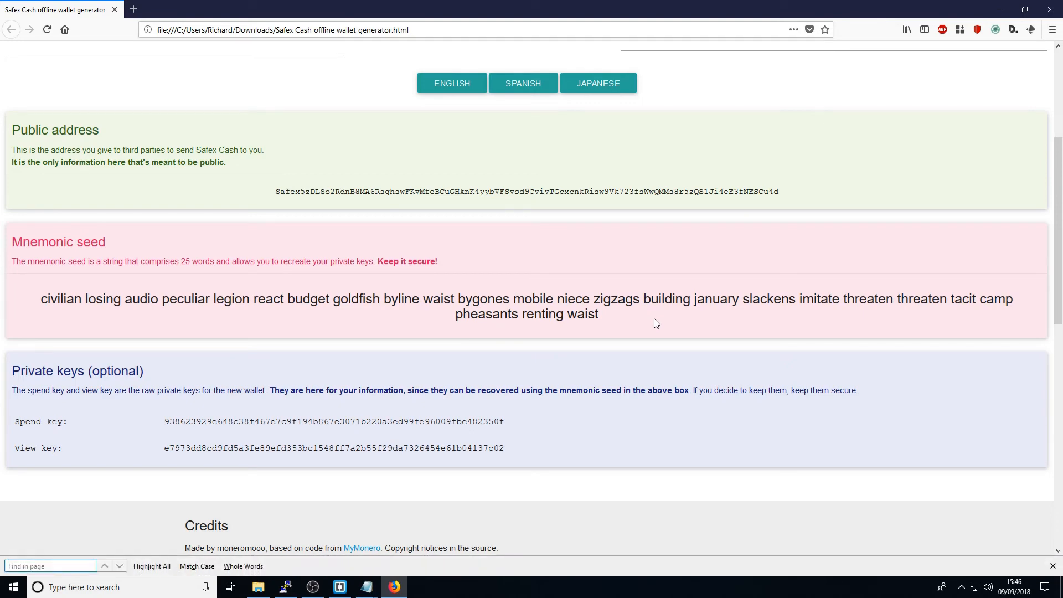
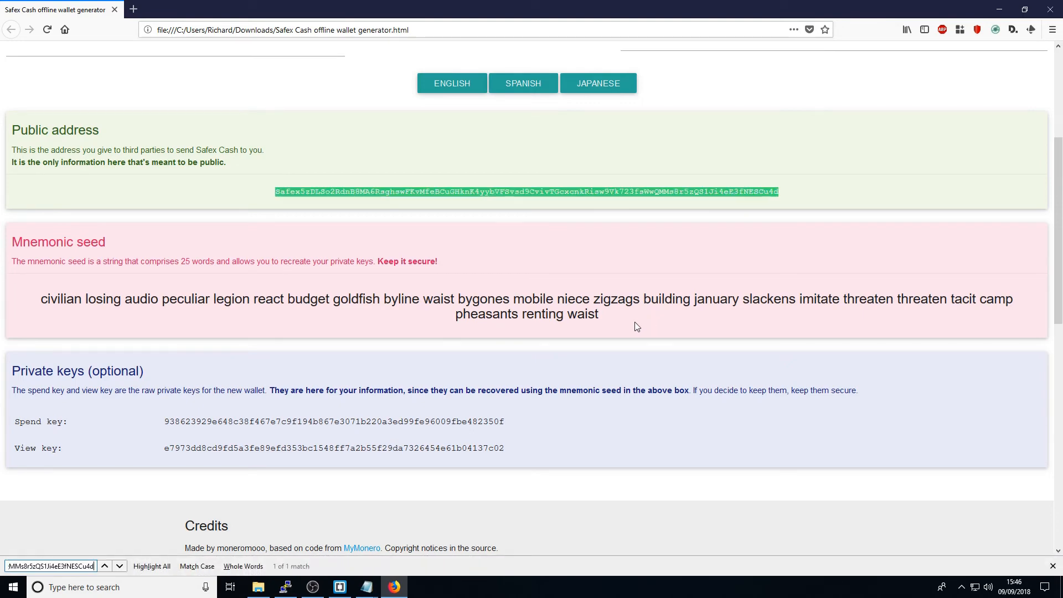
mouse_move(845, 204)
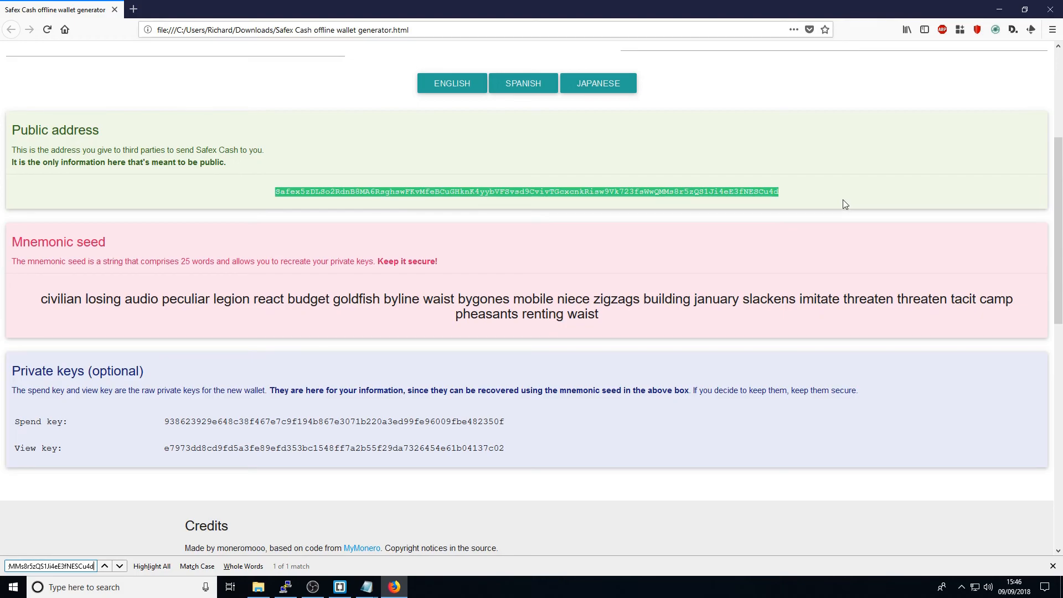
click(285, 587)
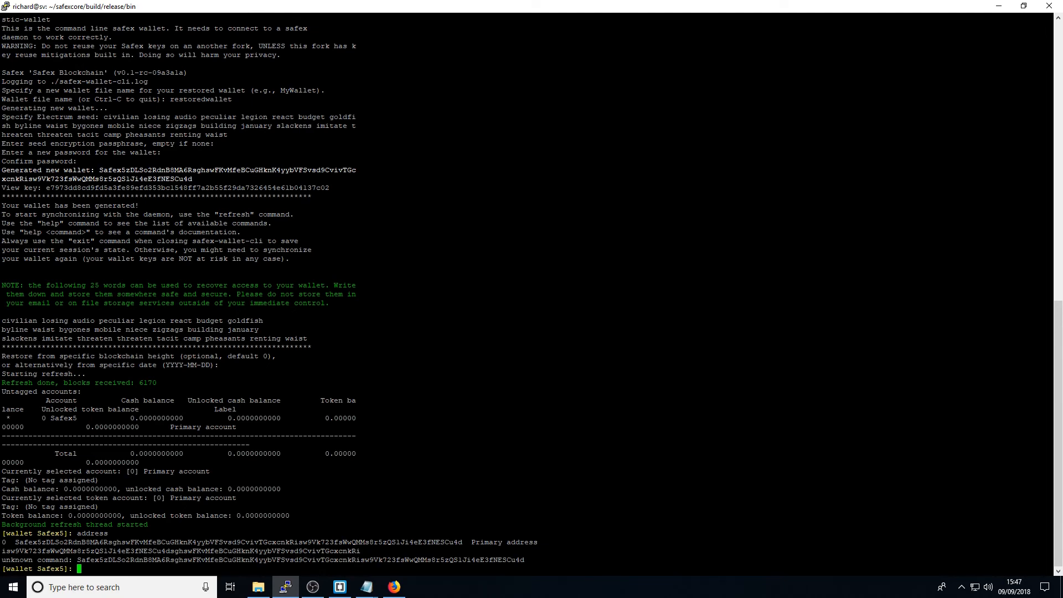
Step: Run the spendkey command to reveal the restored wallet's secret and public spend keys
click(393, 587)
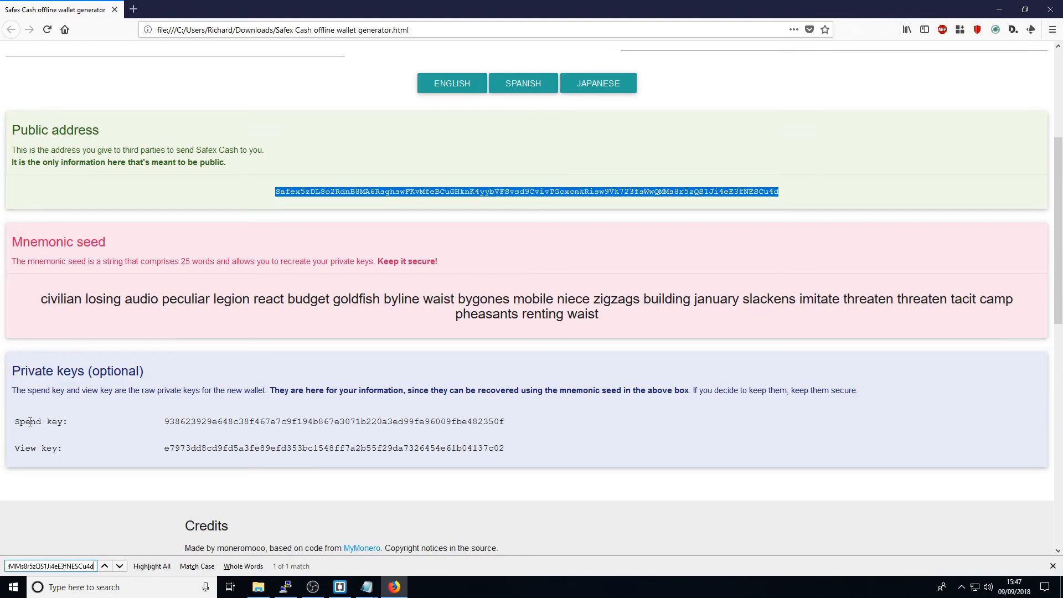
click(286, 587)
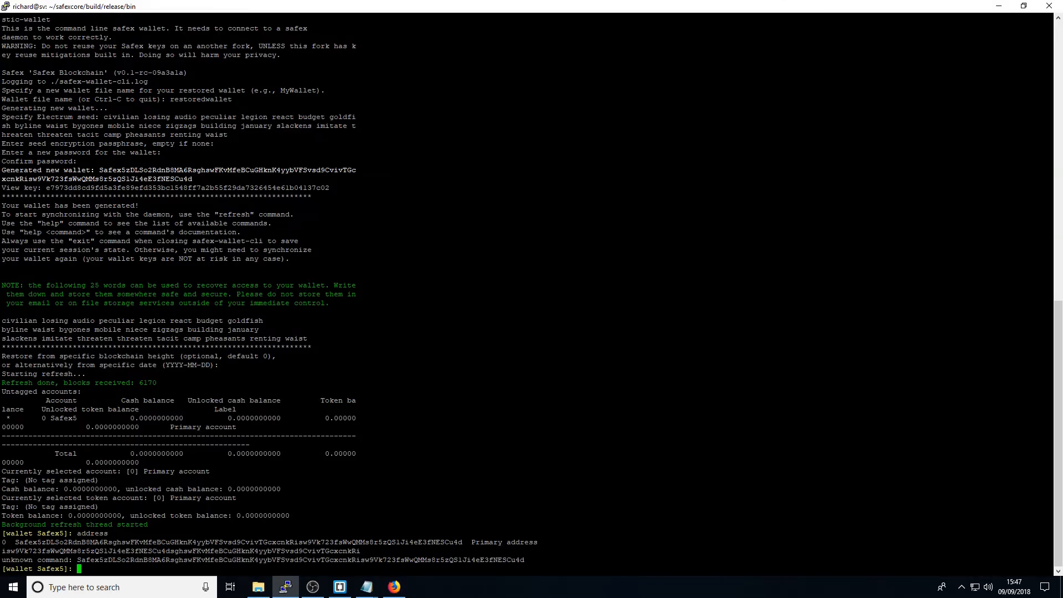
text(spend)
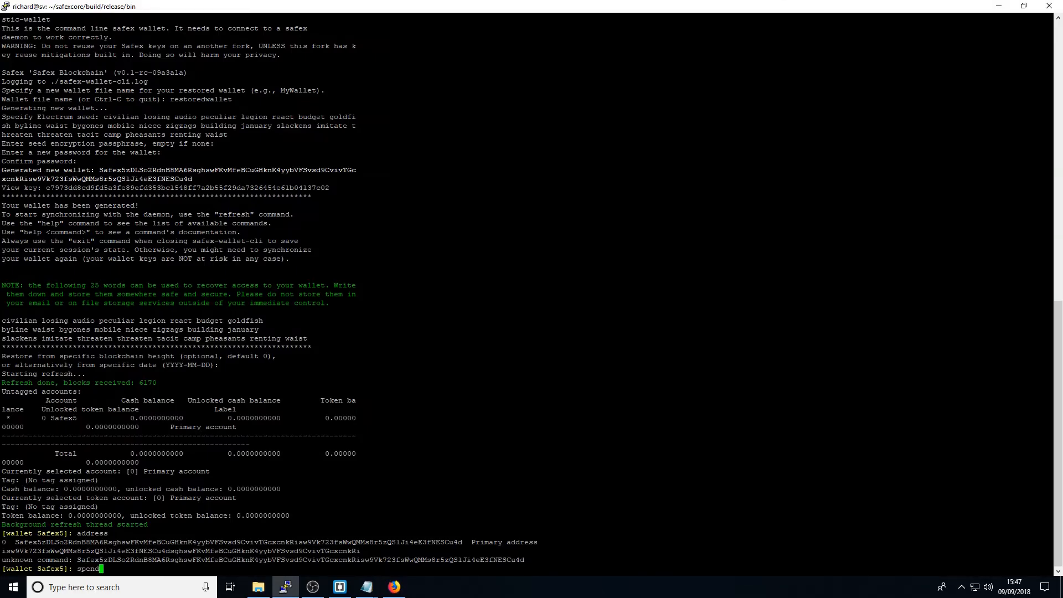
key(Return)
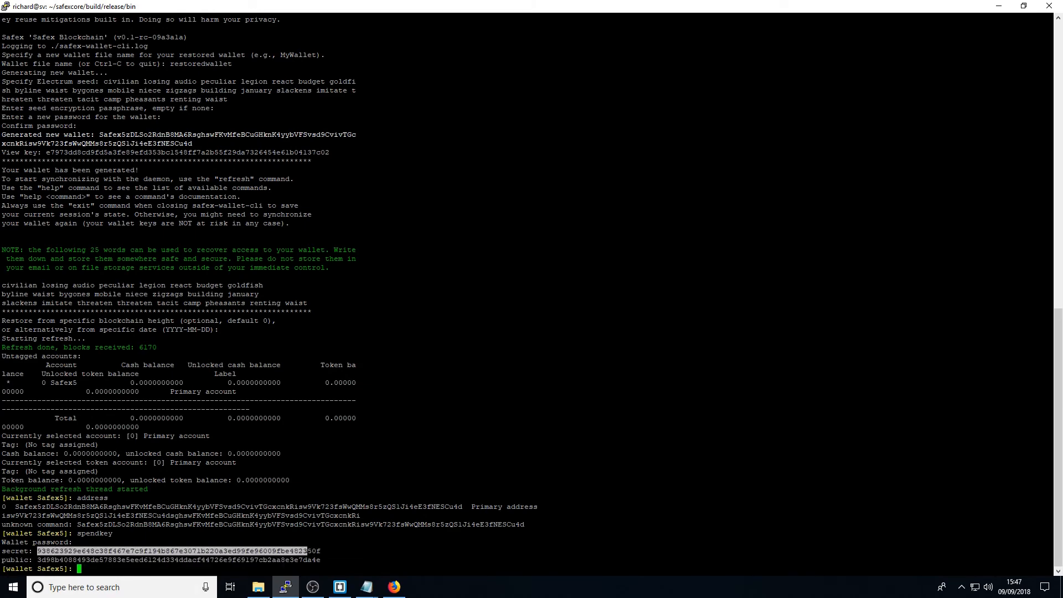
click(393, 587)
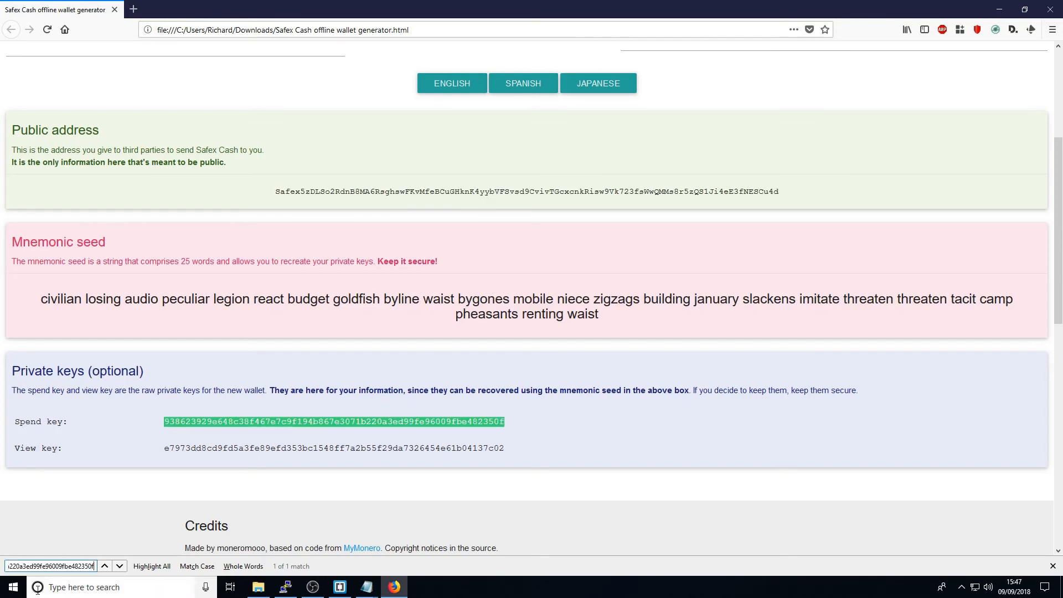
mouse_move(155, 459)
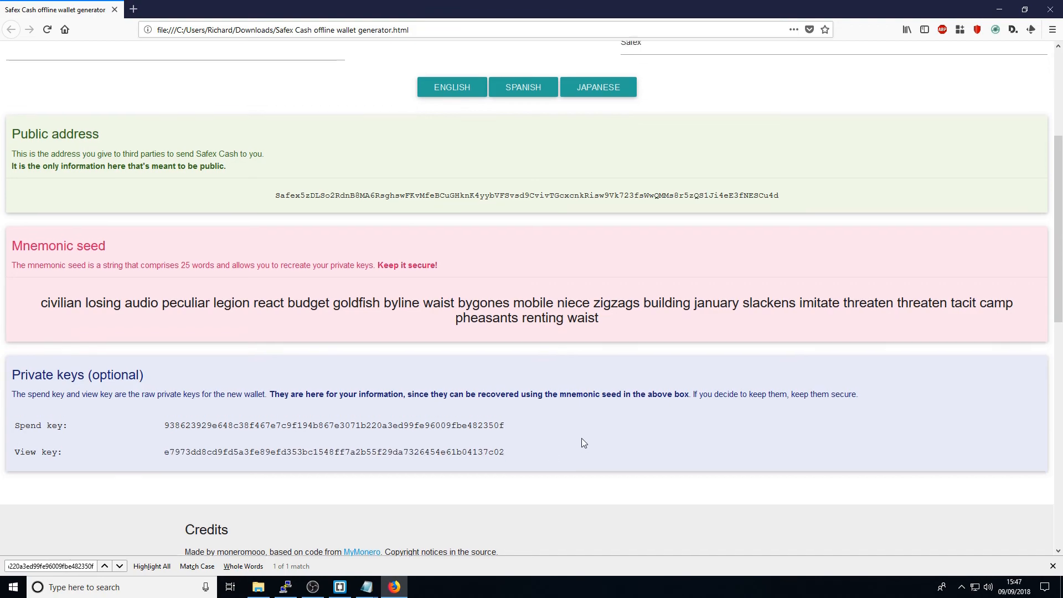
Step: Match the secret spend key against the generator page's Spend key, then return to PuTTY
scroll(up, 3)
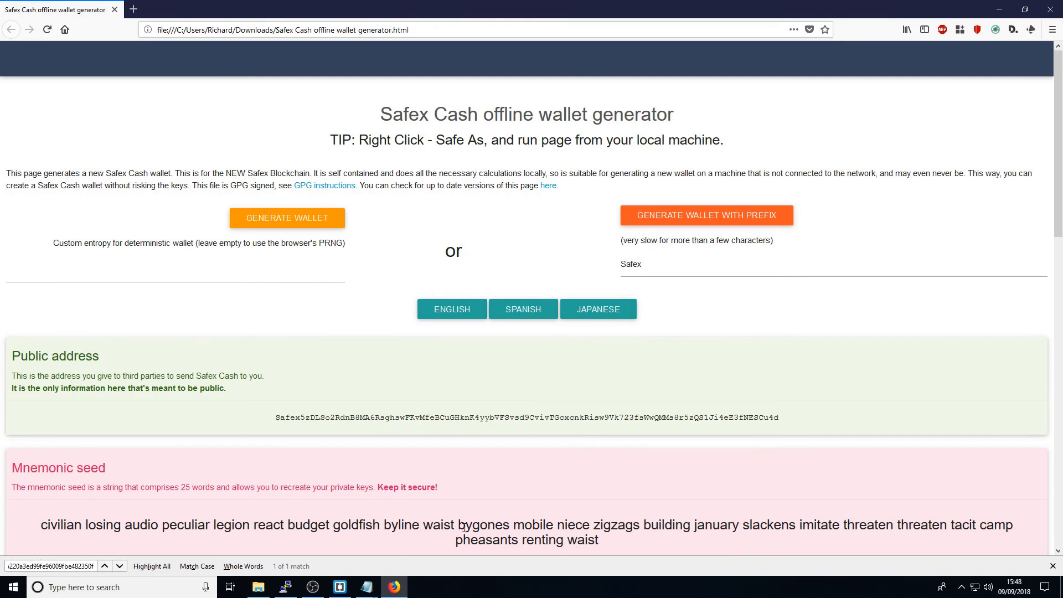
mouse_move(526, 517)
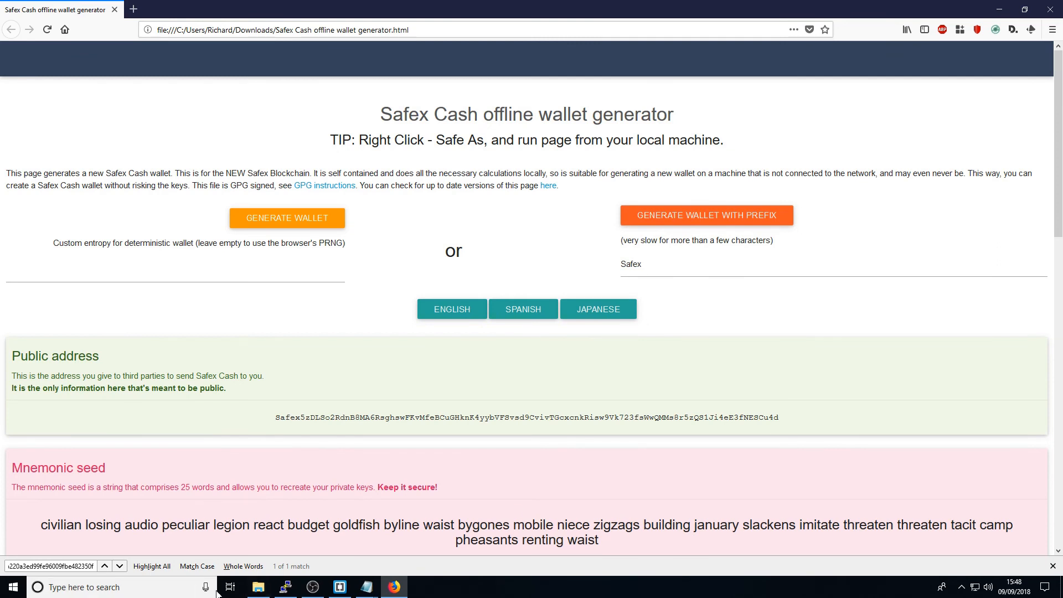
click(285, 587)
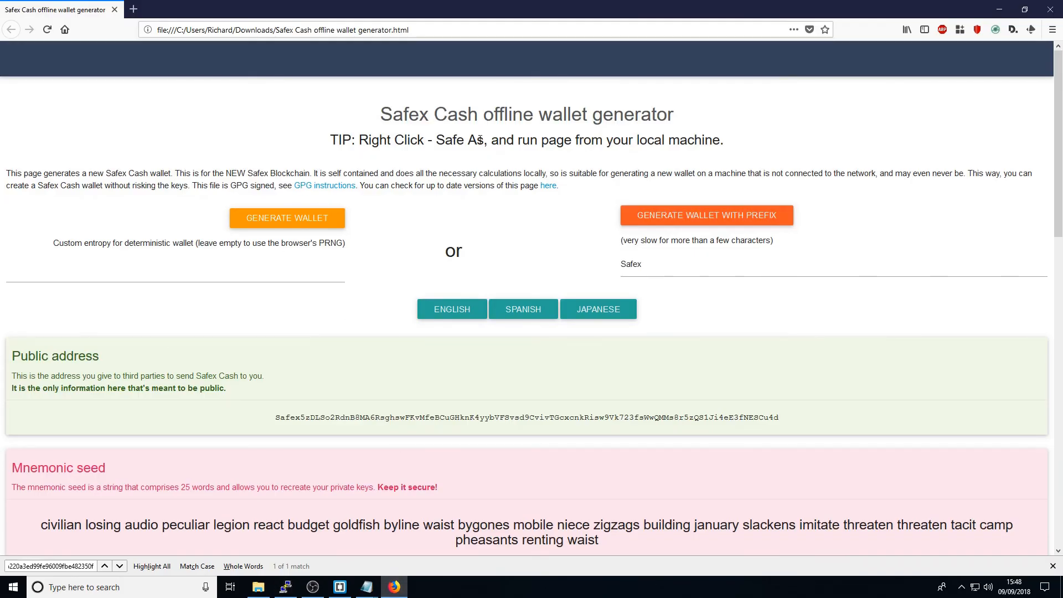
mouse_move(434, 278)
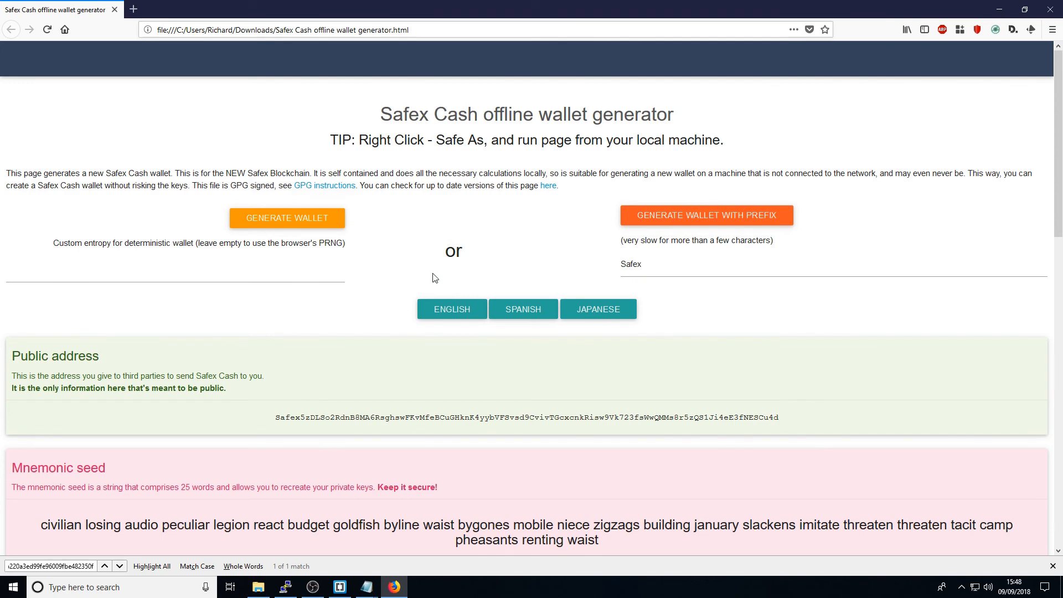
mouse_move(384, 206)
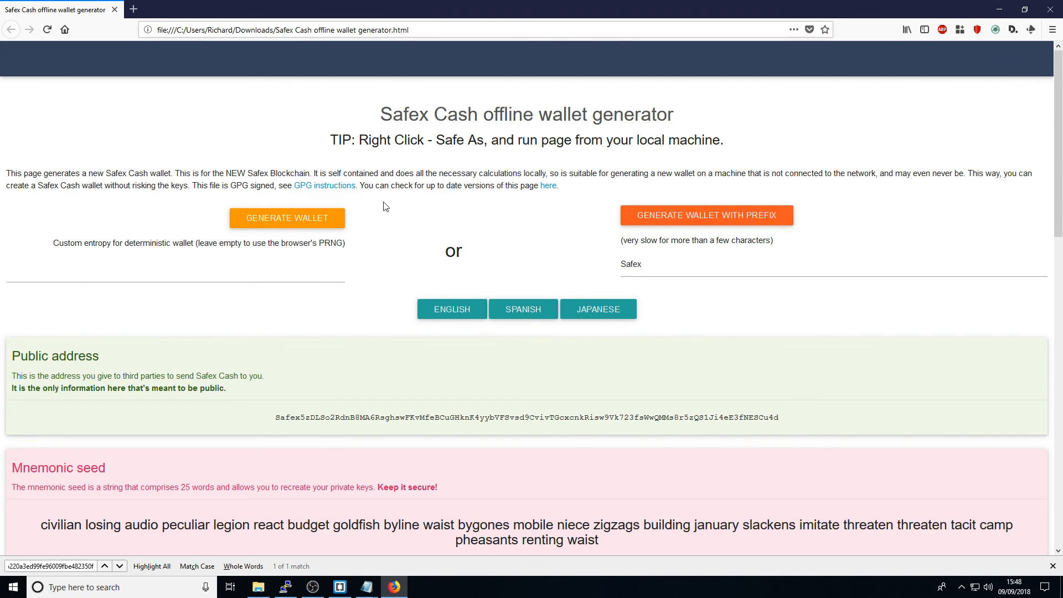
click(284, 587)
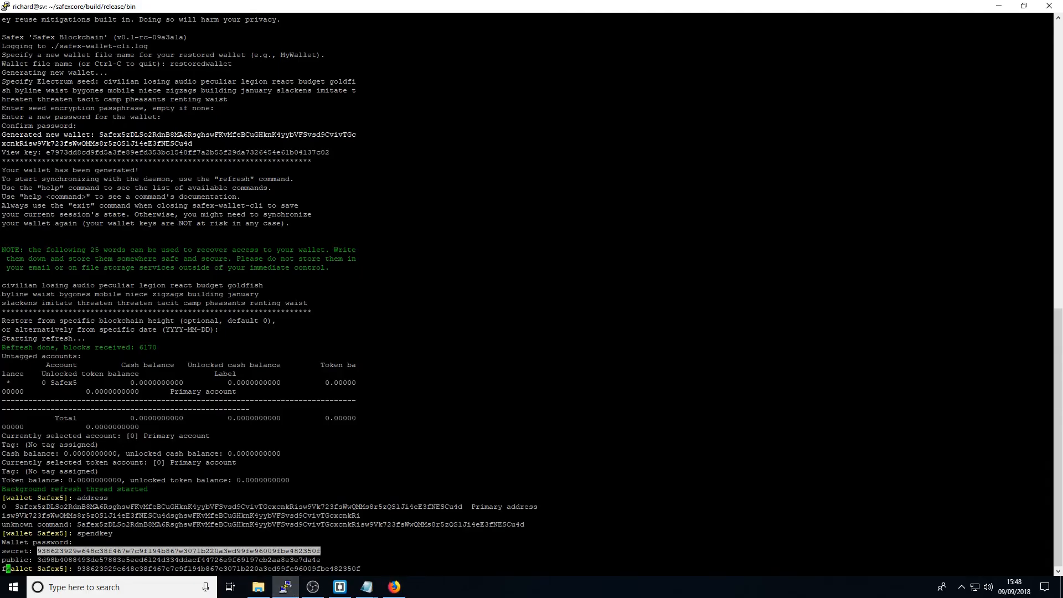